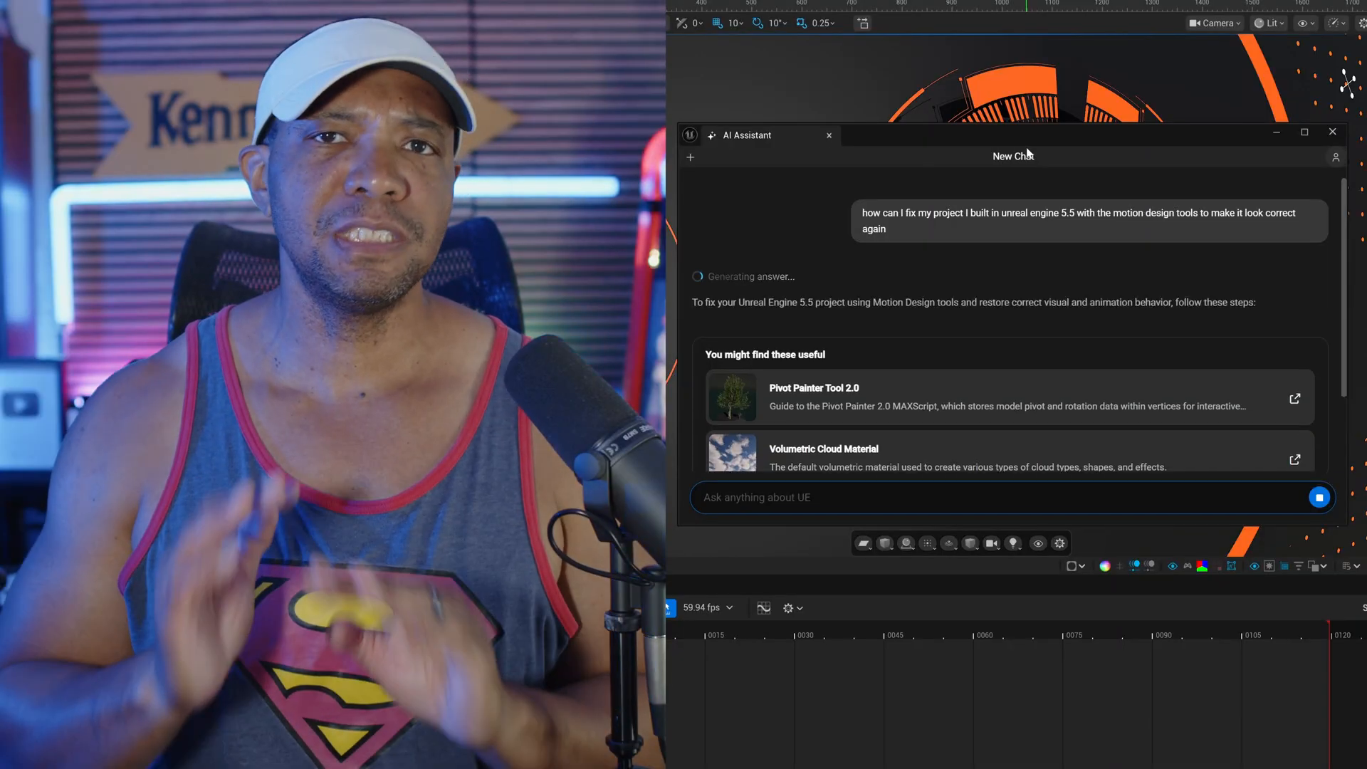
# Bring up the Plugins list from the Edit menu and filter it by 'ai'
pyautogui.click(1333, 132)
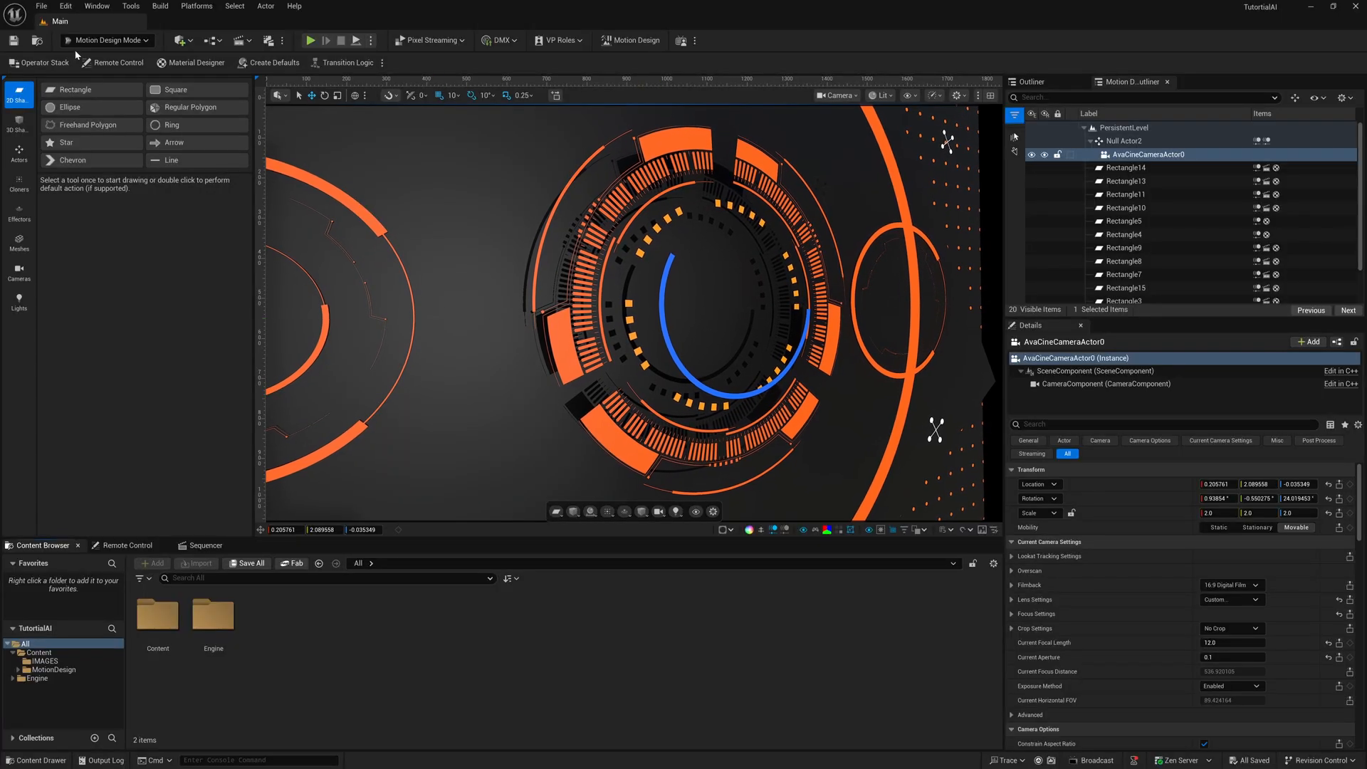
pyautogui.click(51, 12)
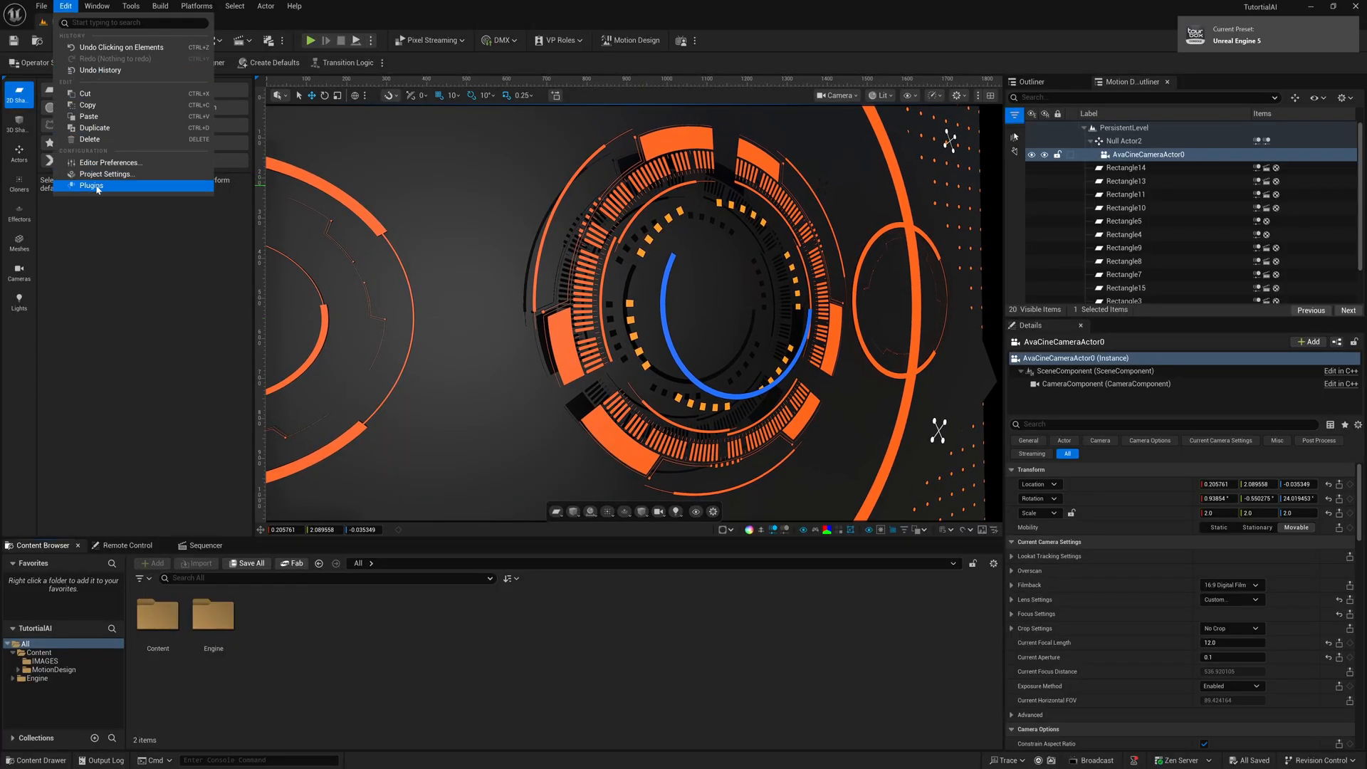
pyautogui.click(91, 185)
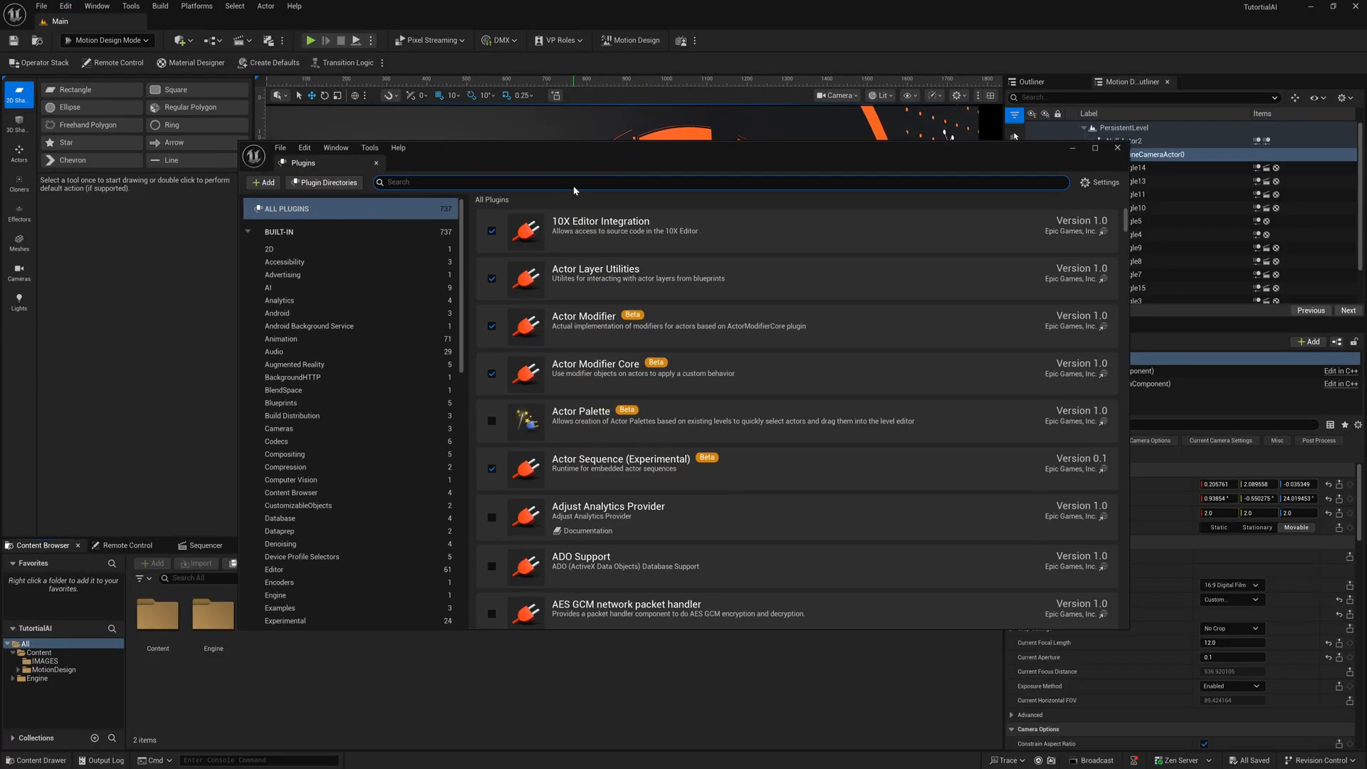
pyautogui.write('ai')
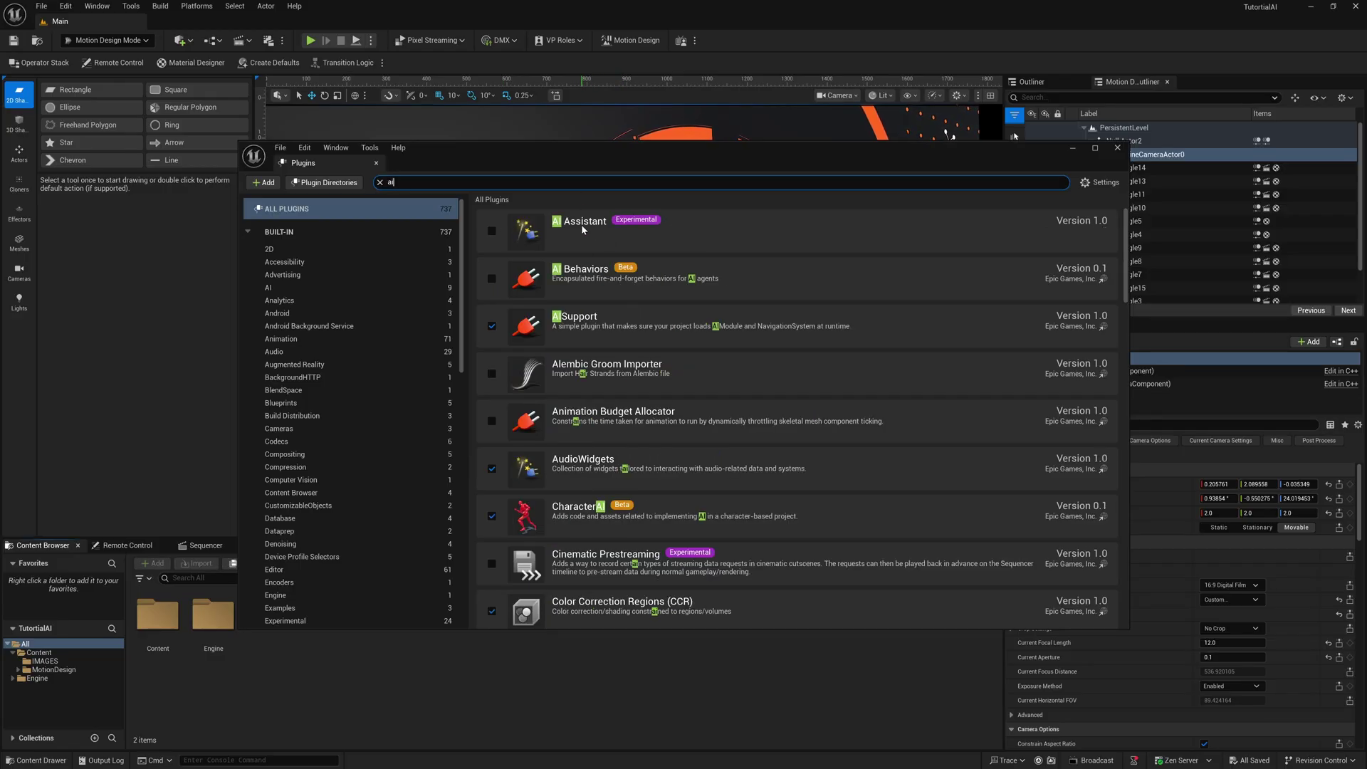
pyautogui.moveTo(491, 234)
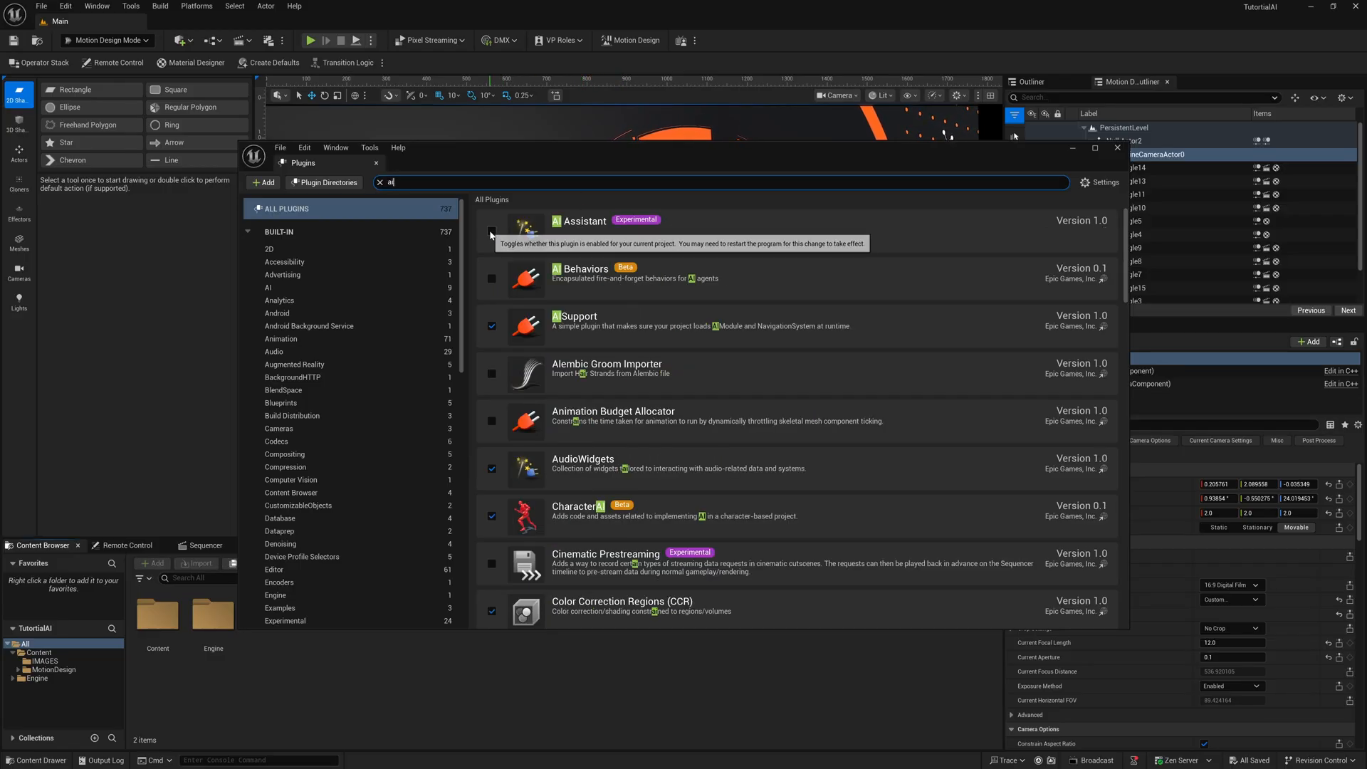
# Enable the AI Assistant and AI Behaviors plugins, accepting each experimental/beta warning
pyautogui.click(491, 231)
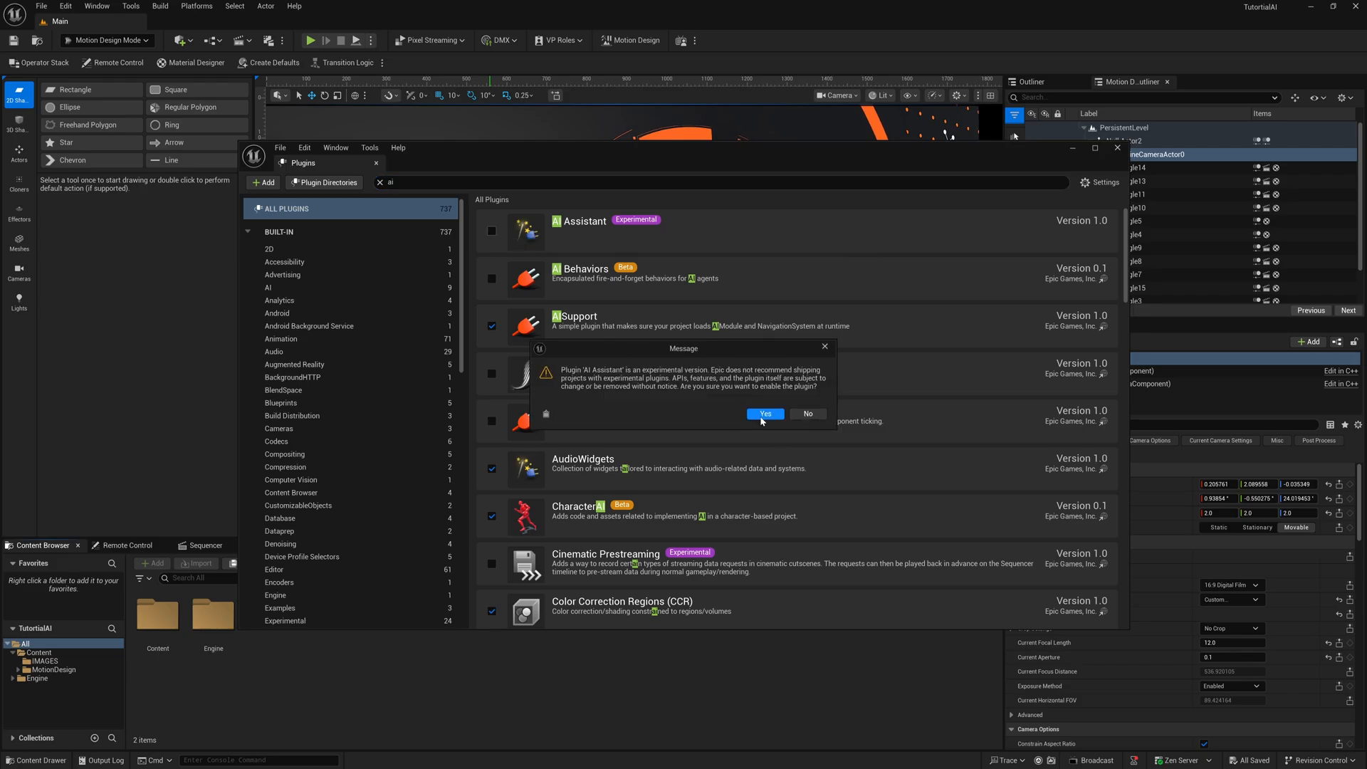
pyautogui.click(764, 413)
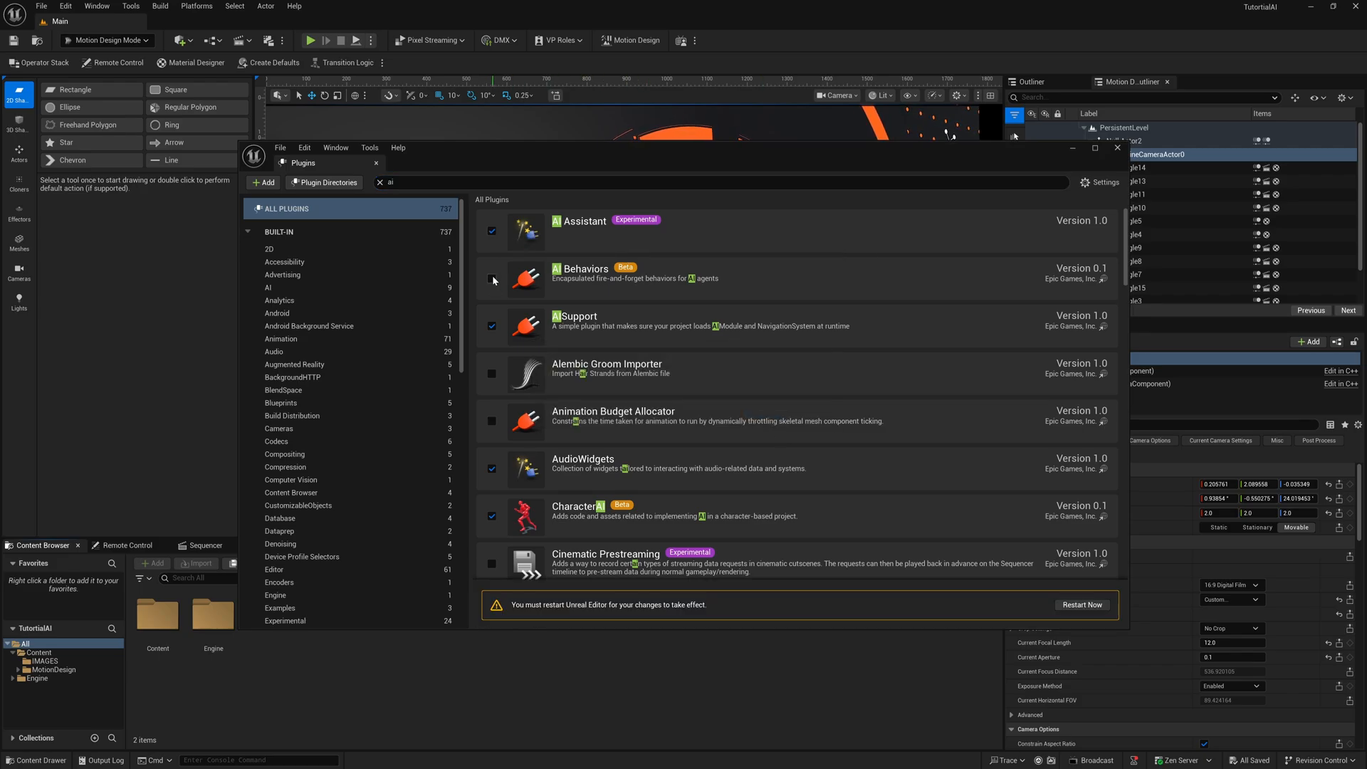
pyautogui.click(491, 279)
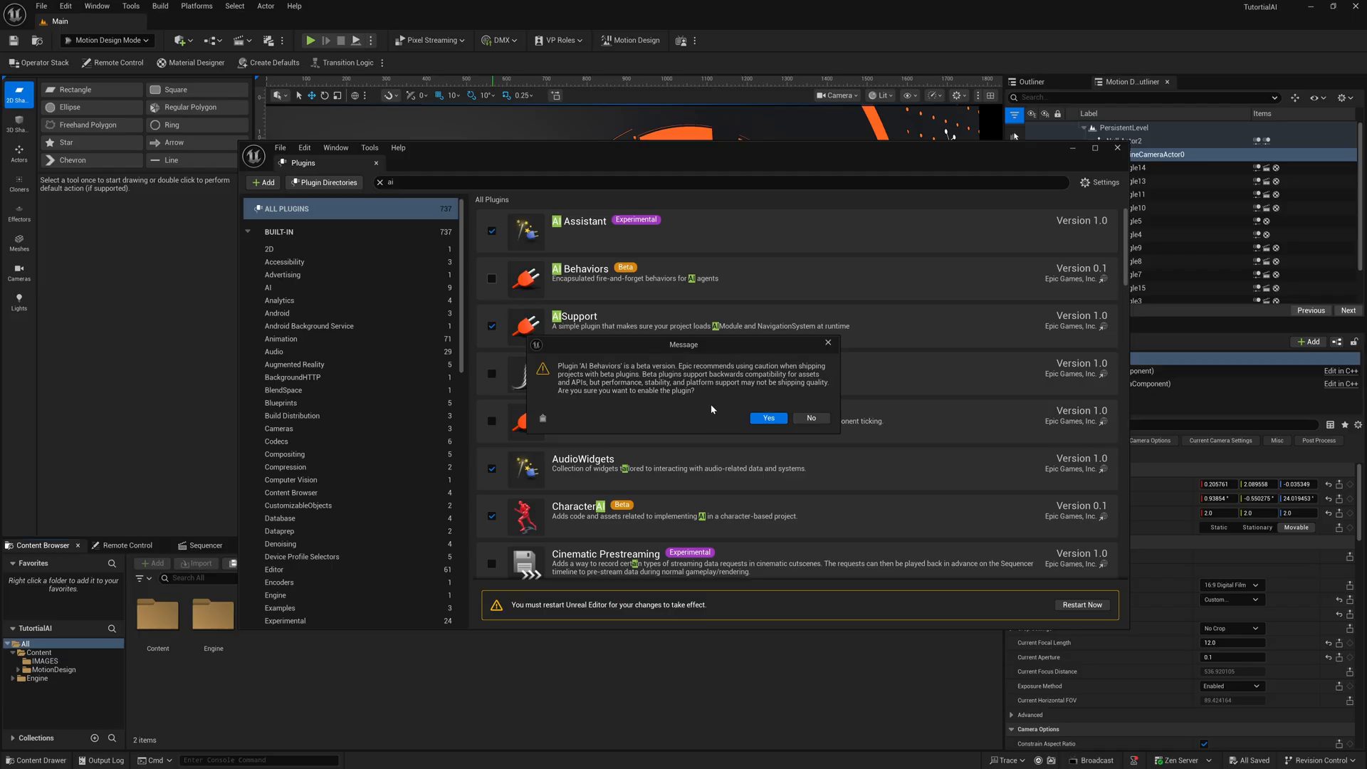
pyautogui.click(768, 419)
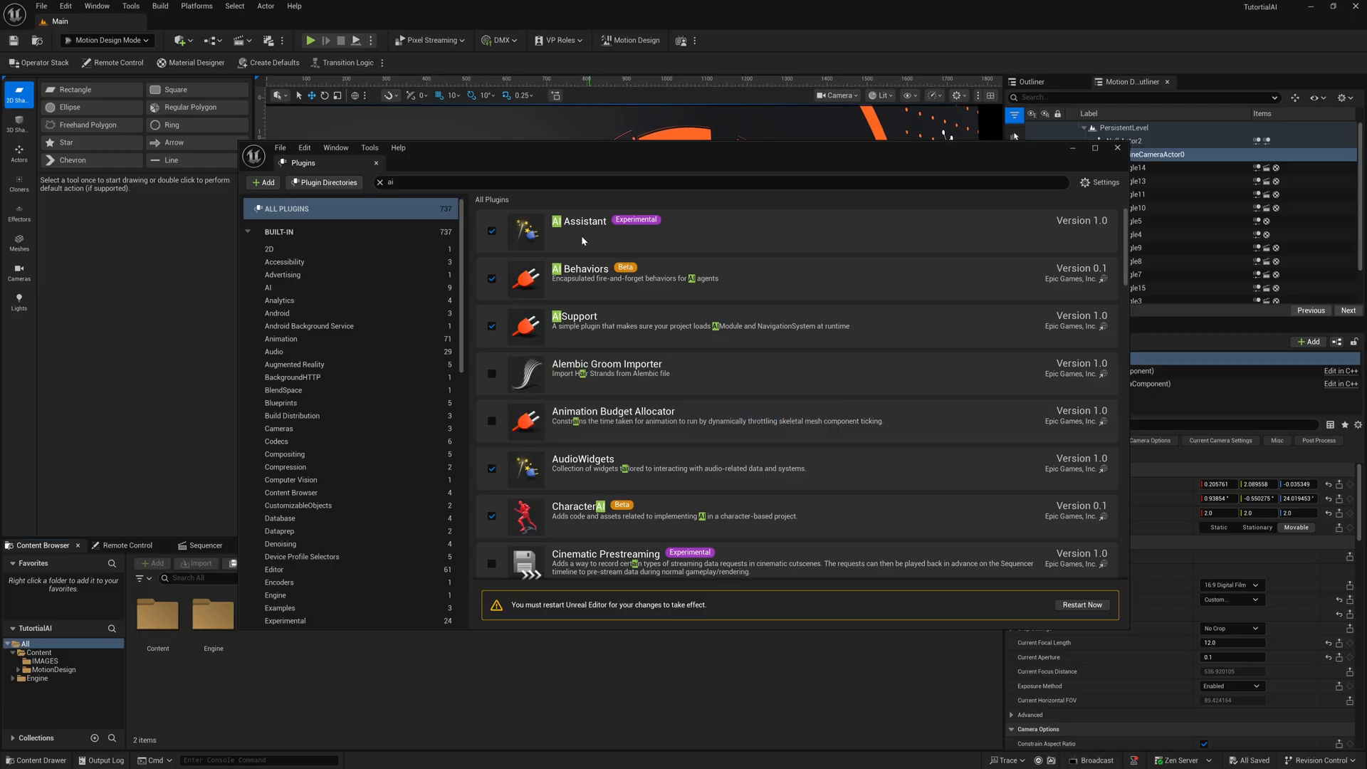
pyautogui.moveTo(561, 237)
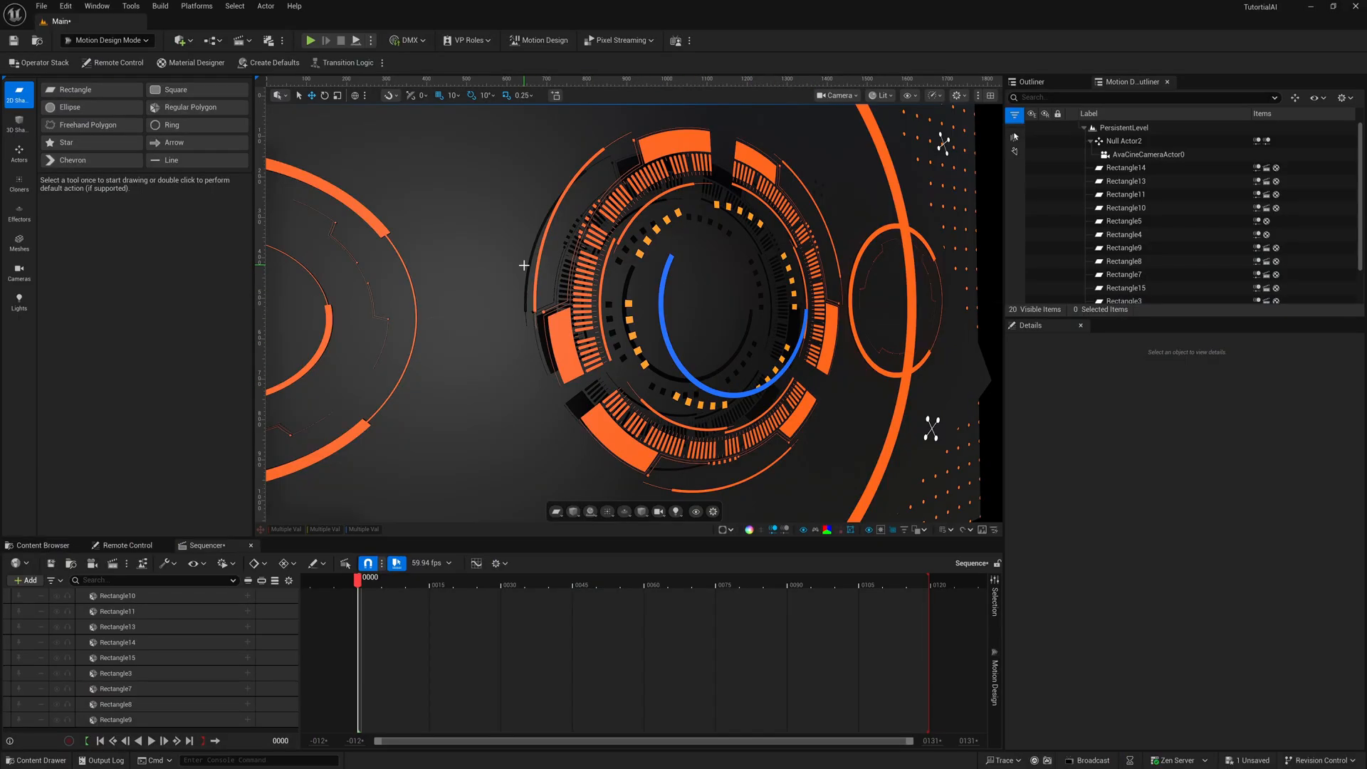
# Show the AI Assistant window from the Window menu, starting a new empty chat
pyautogui.click(48, 7)
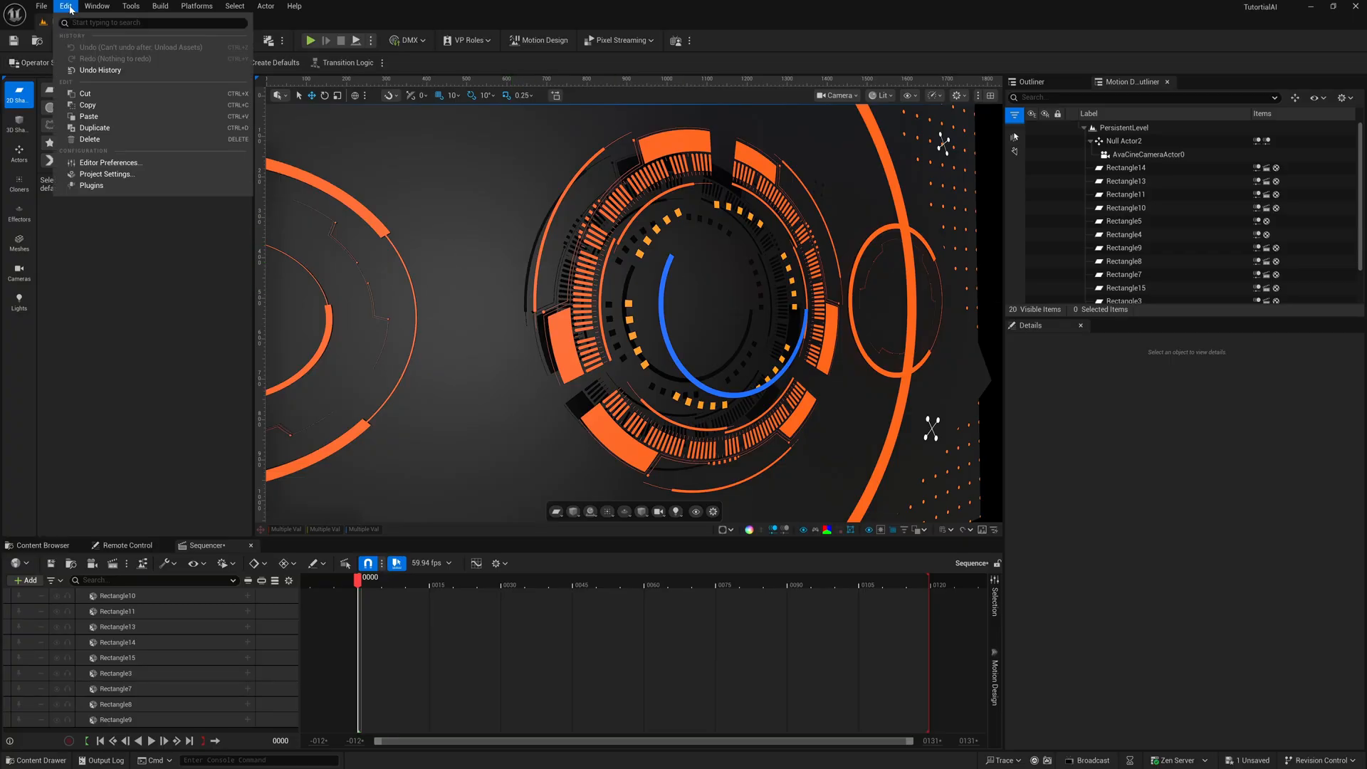
pyautogui.click(92, 5)
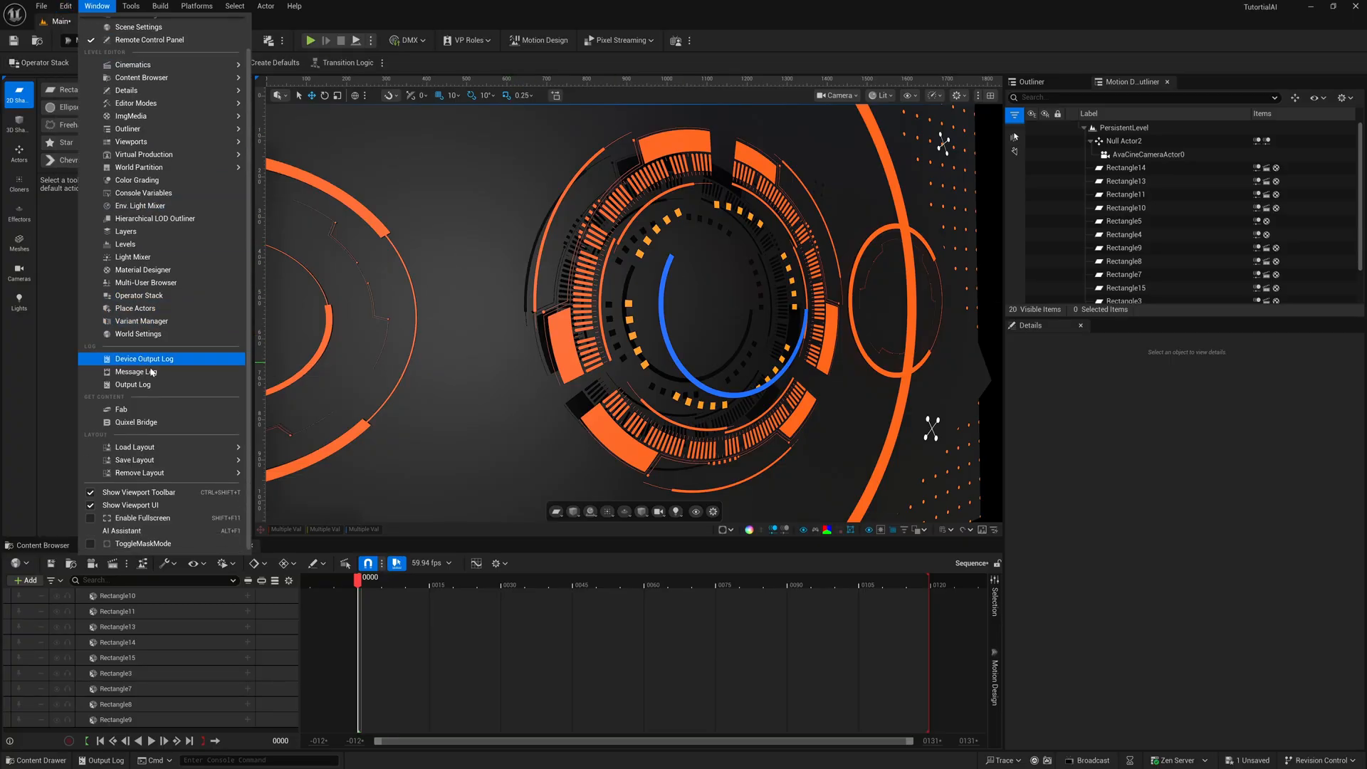
pyautogui.moveTo(119, 530)
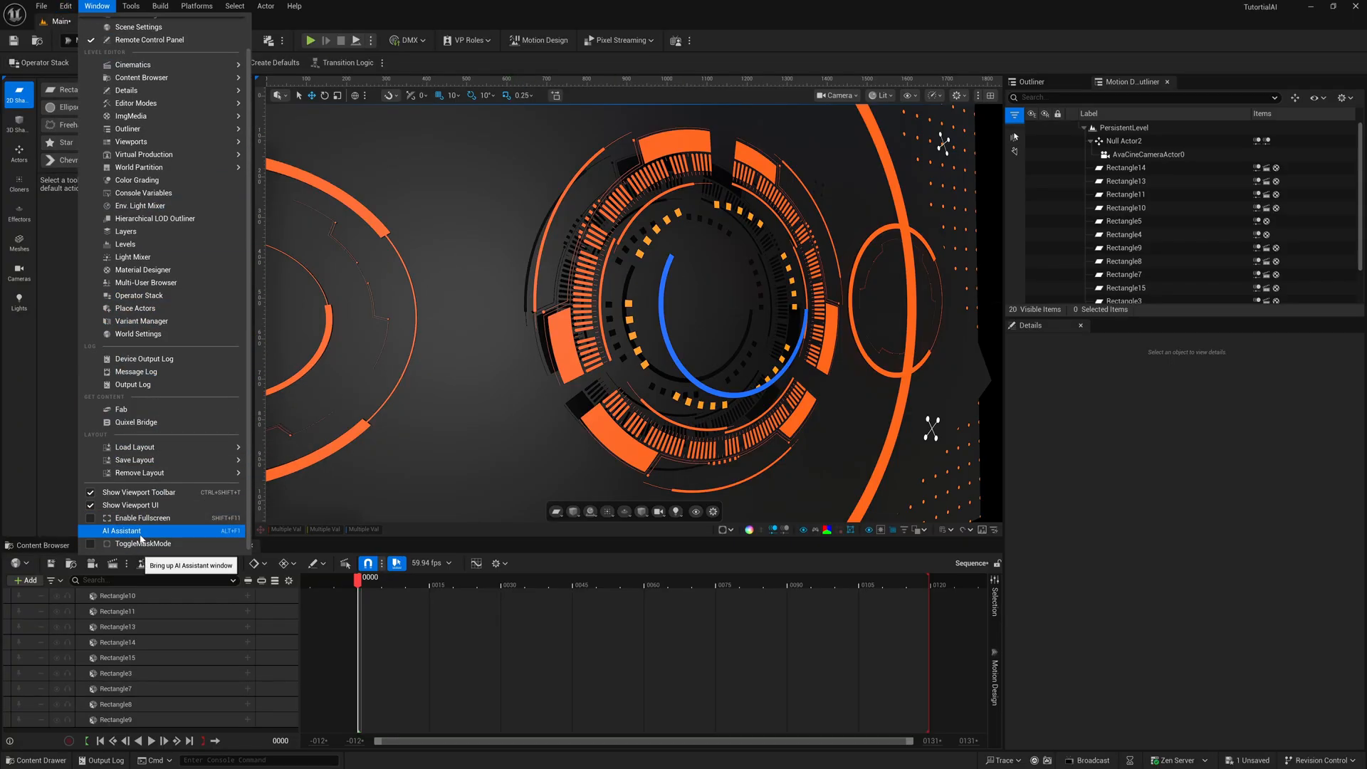
pyautogui.click(121, 530)
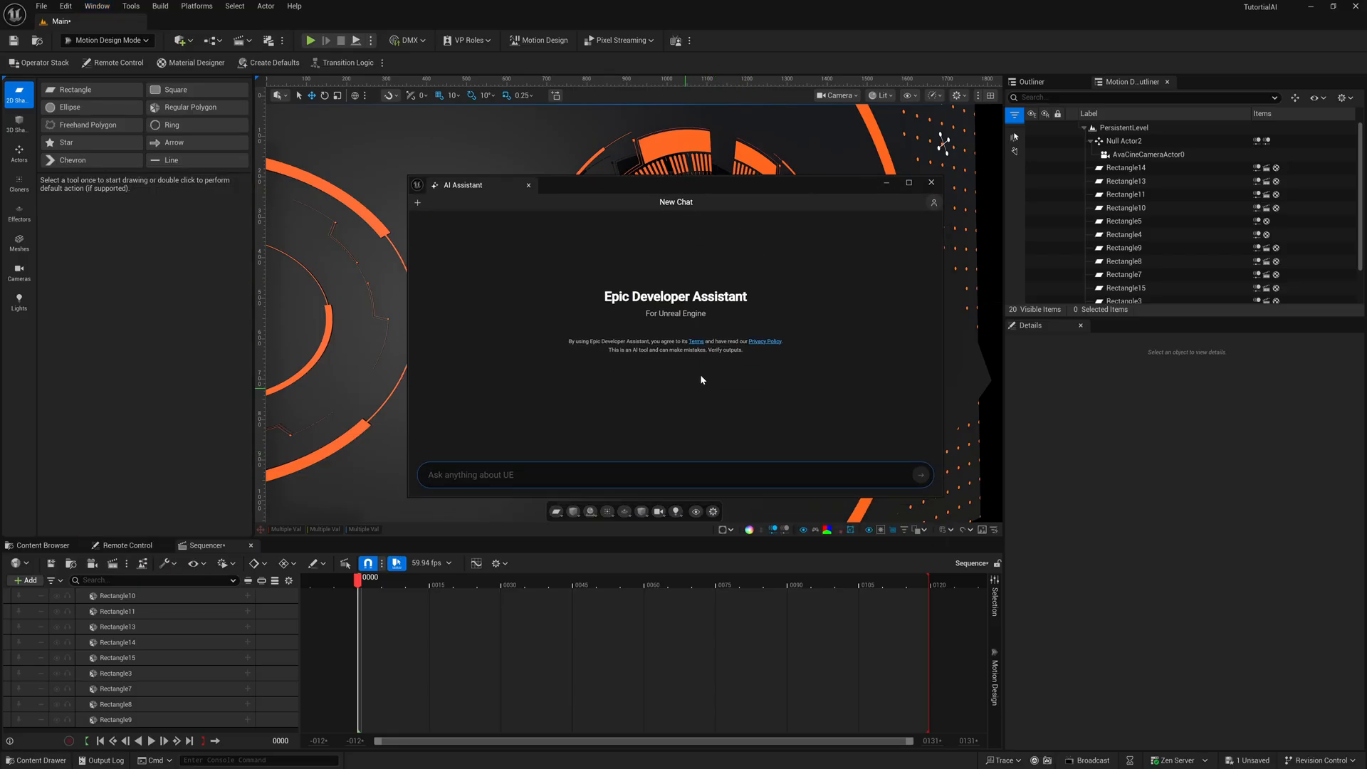
pyautogui.moveTo(687, 200)
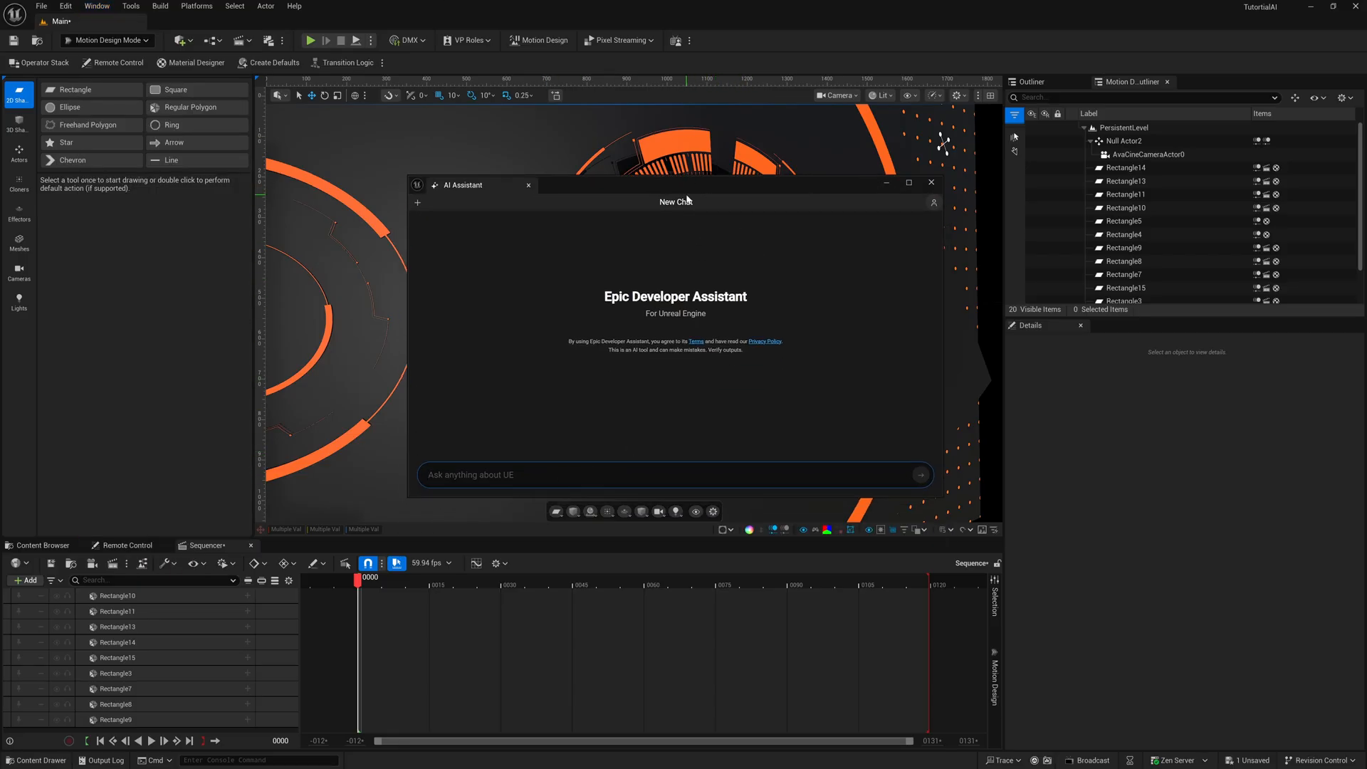
# Send the question on fixing a UE 5.5 Motion Design project so it looks correct
pyautogui.write('how can I fix my')
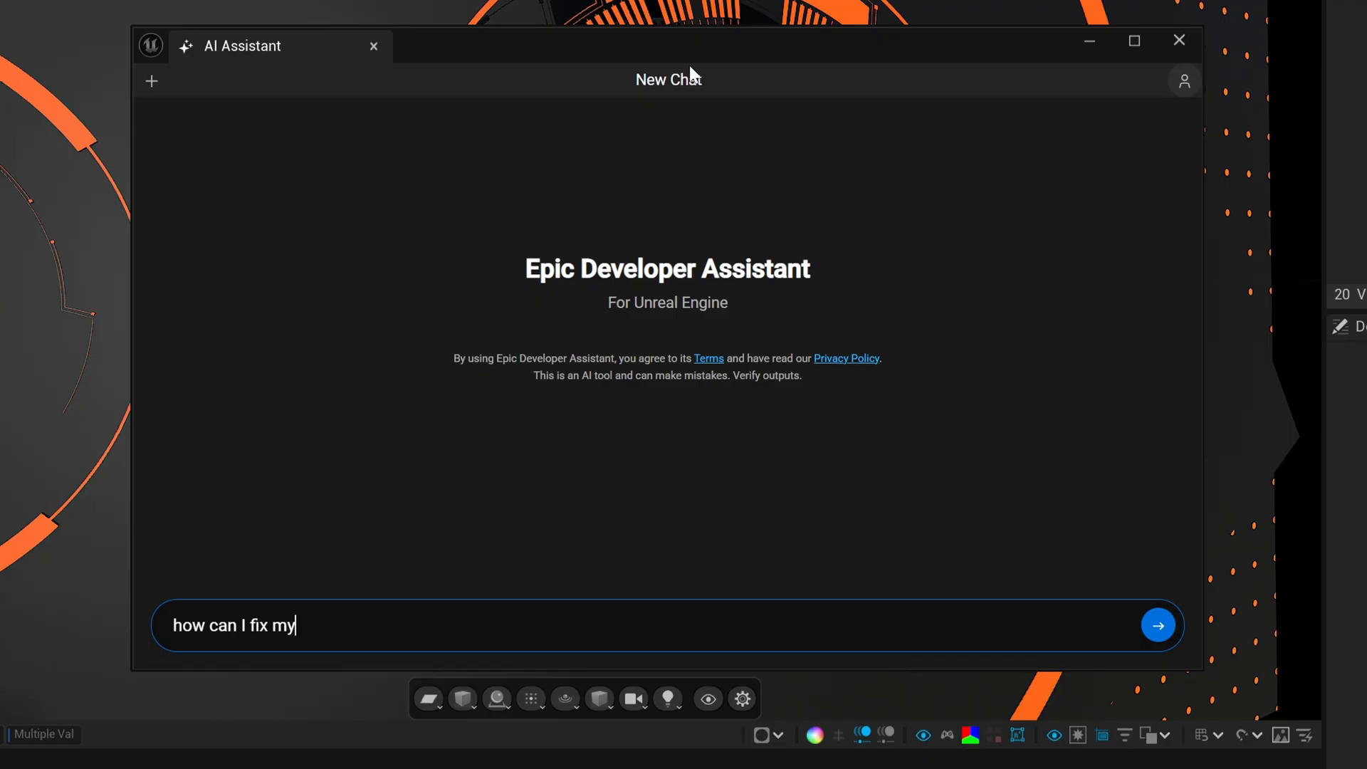
pyautogui.write('project I built in unreal')
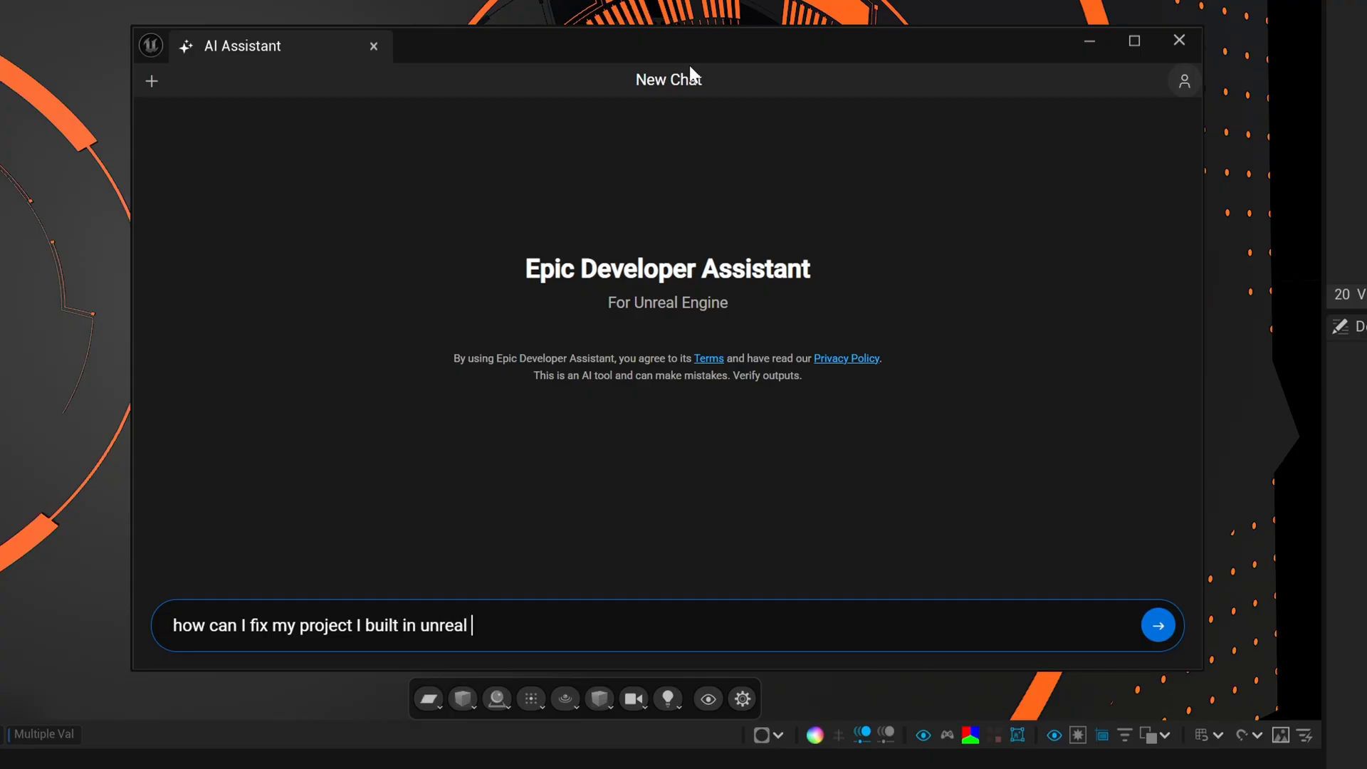
pyautogui.write('engine 5.15')
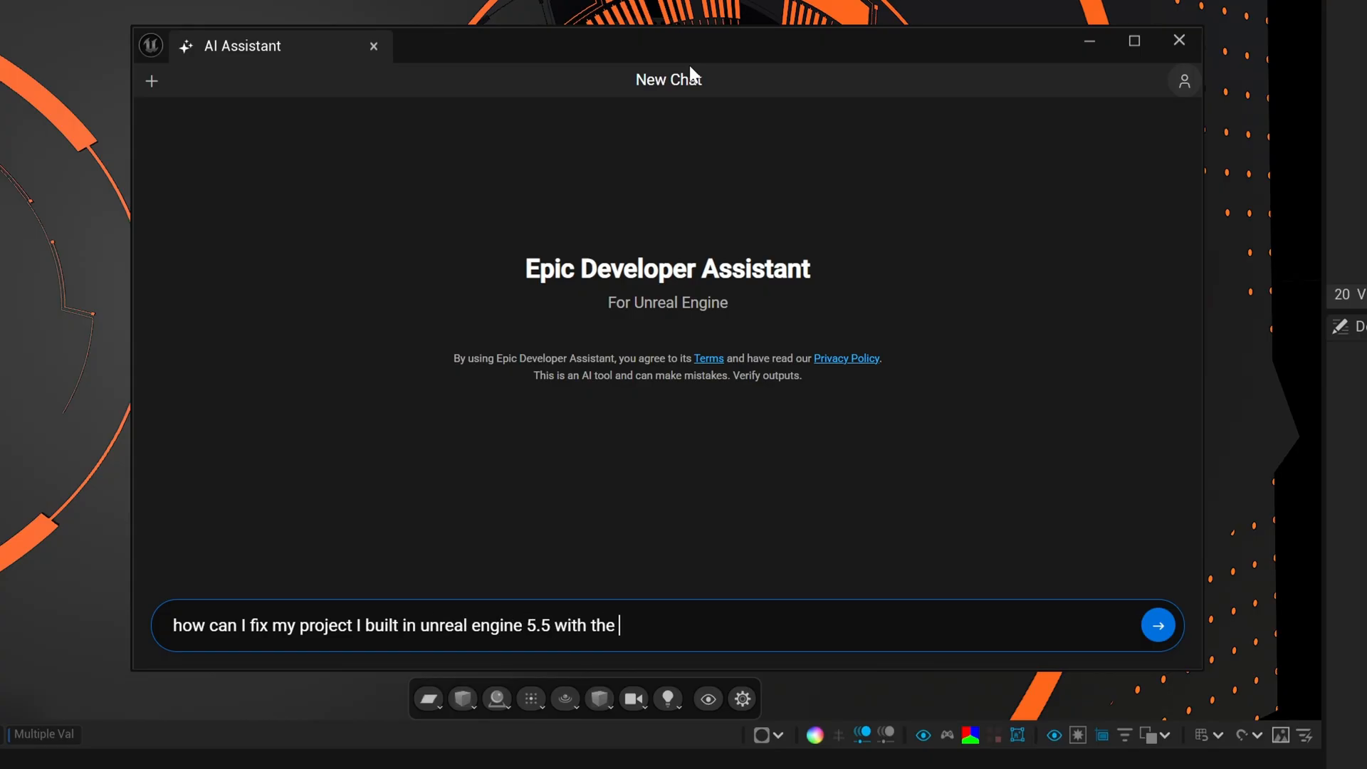
pyautogui.write('motion design tools to')
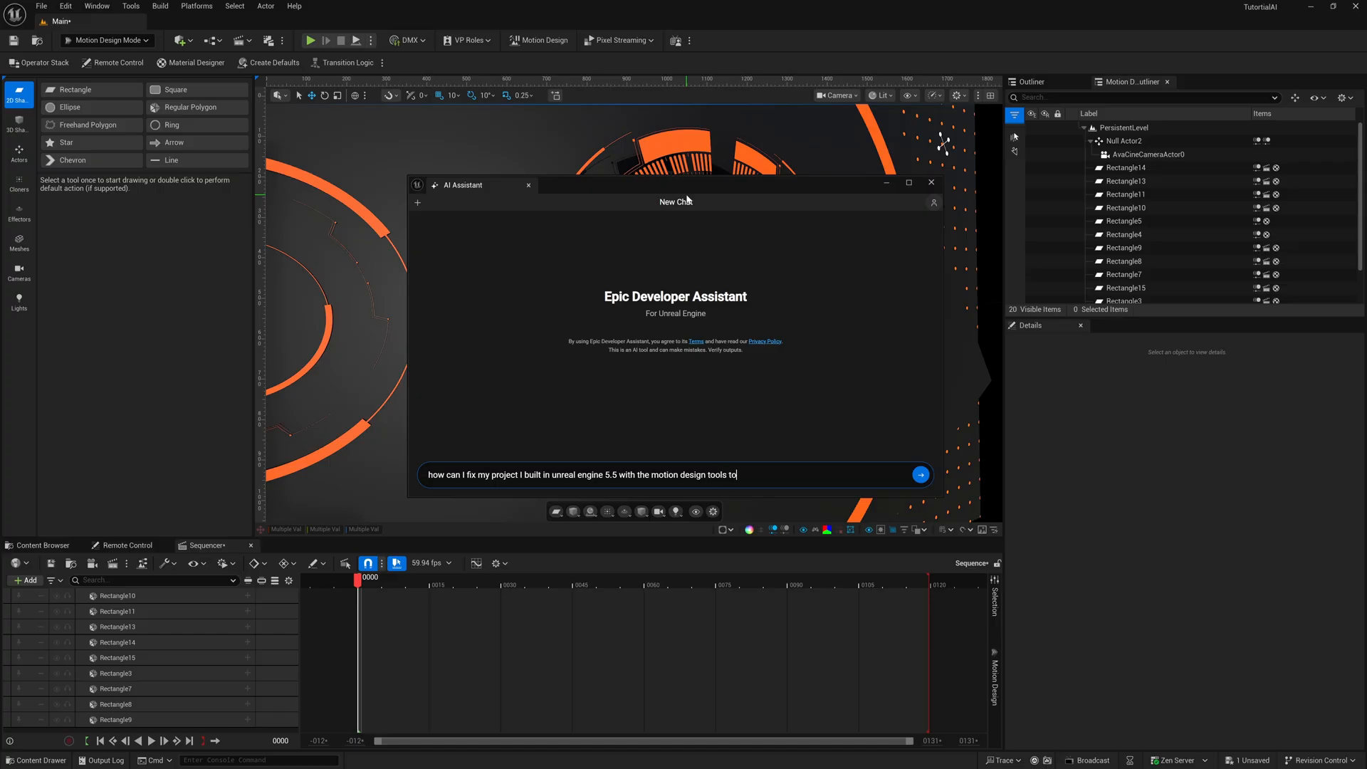
pyautogui.write('make it look correct')
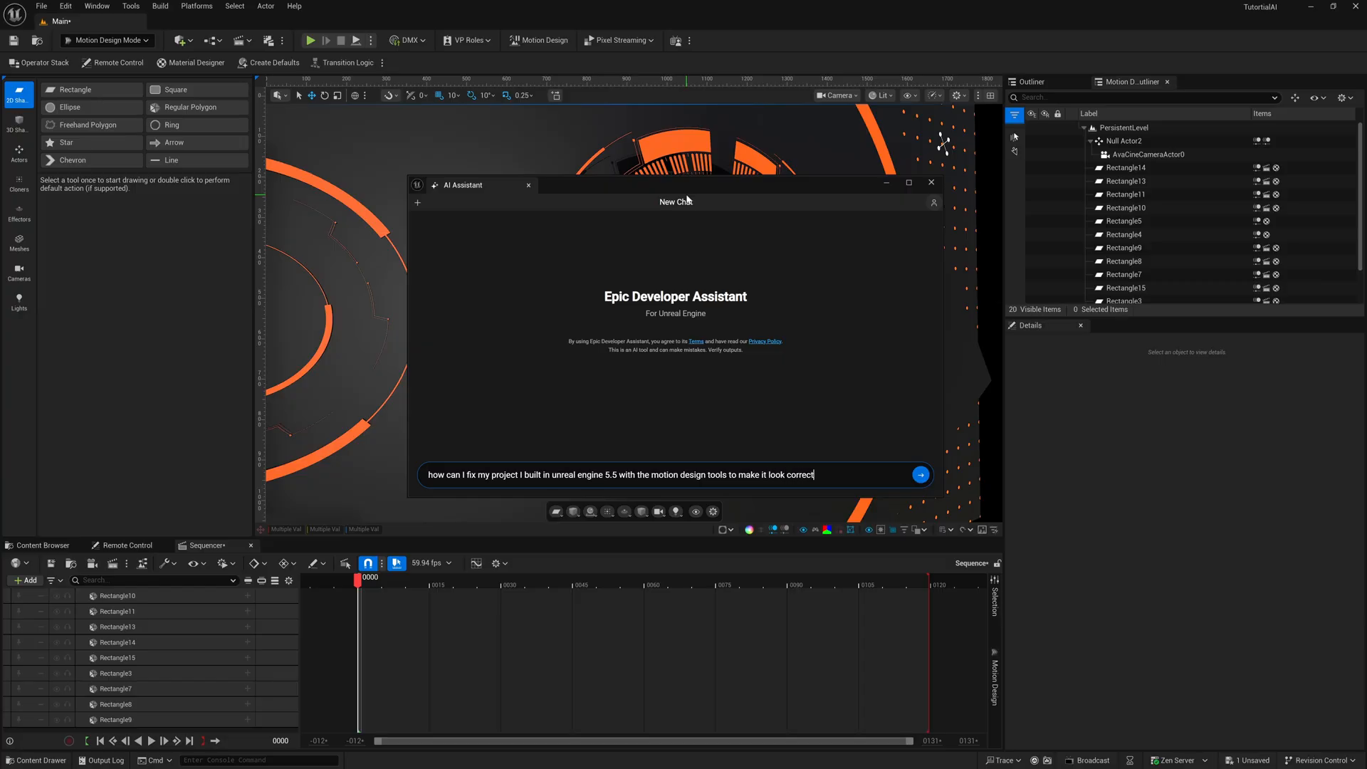
pyautogui.click(919, 474)
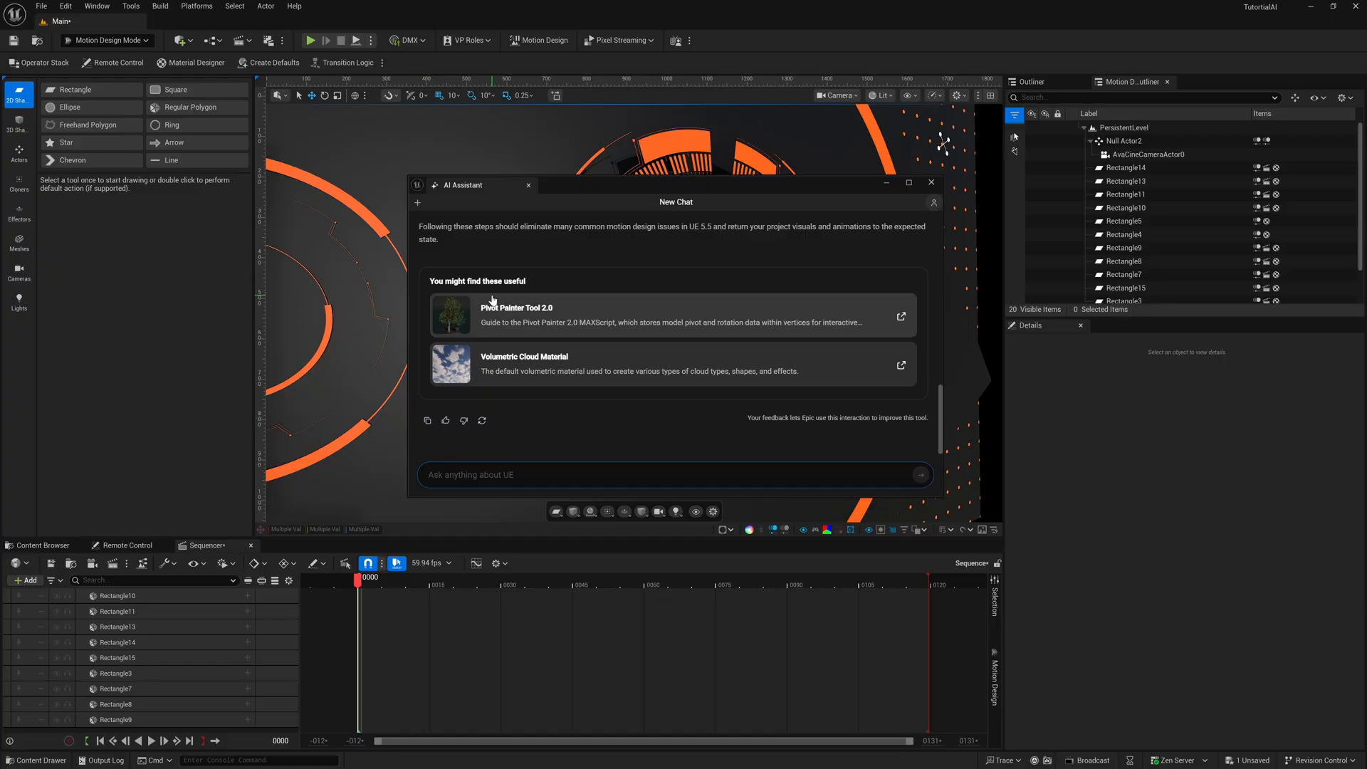
pyautogui.moveTo(632, 322)
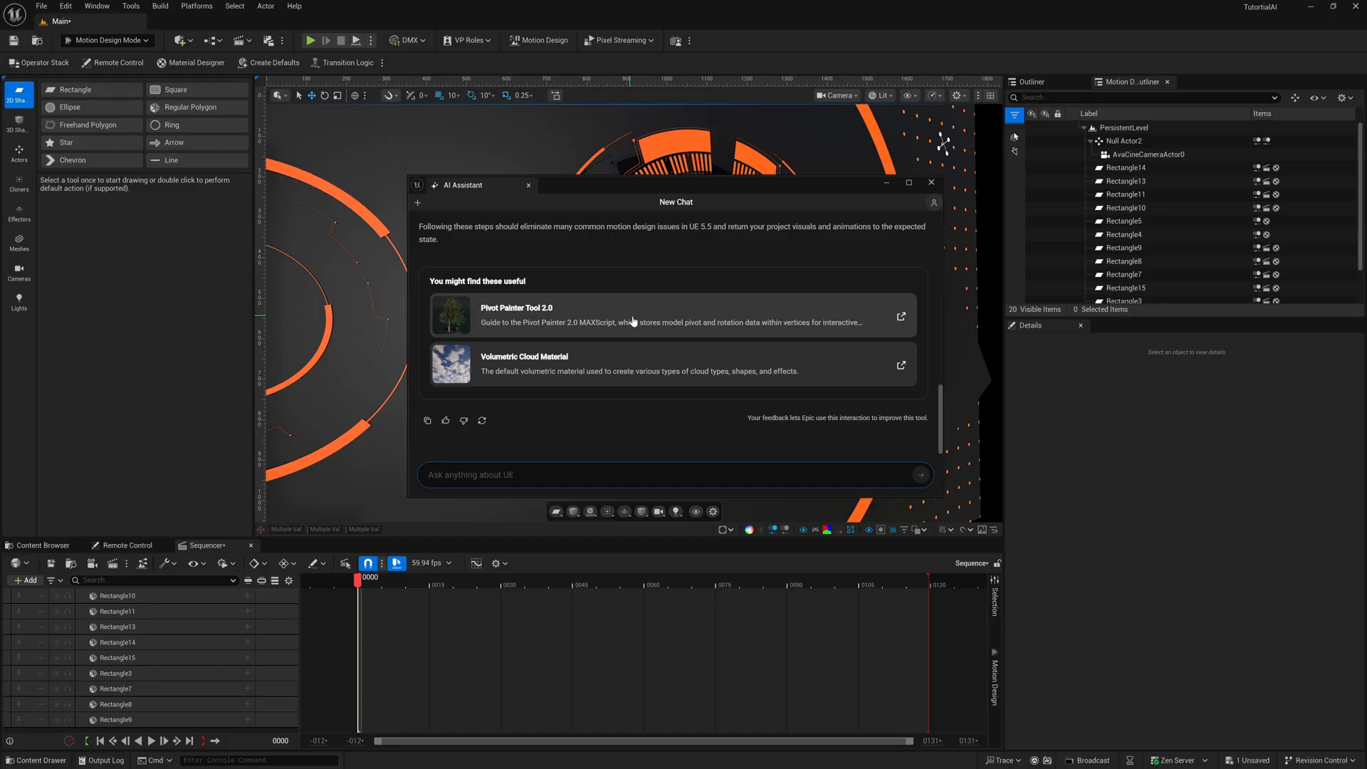
pyautogui.moveTo(752, 325)
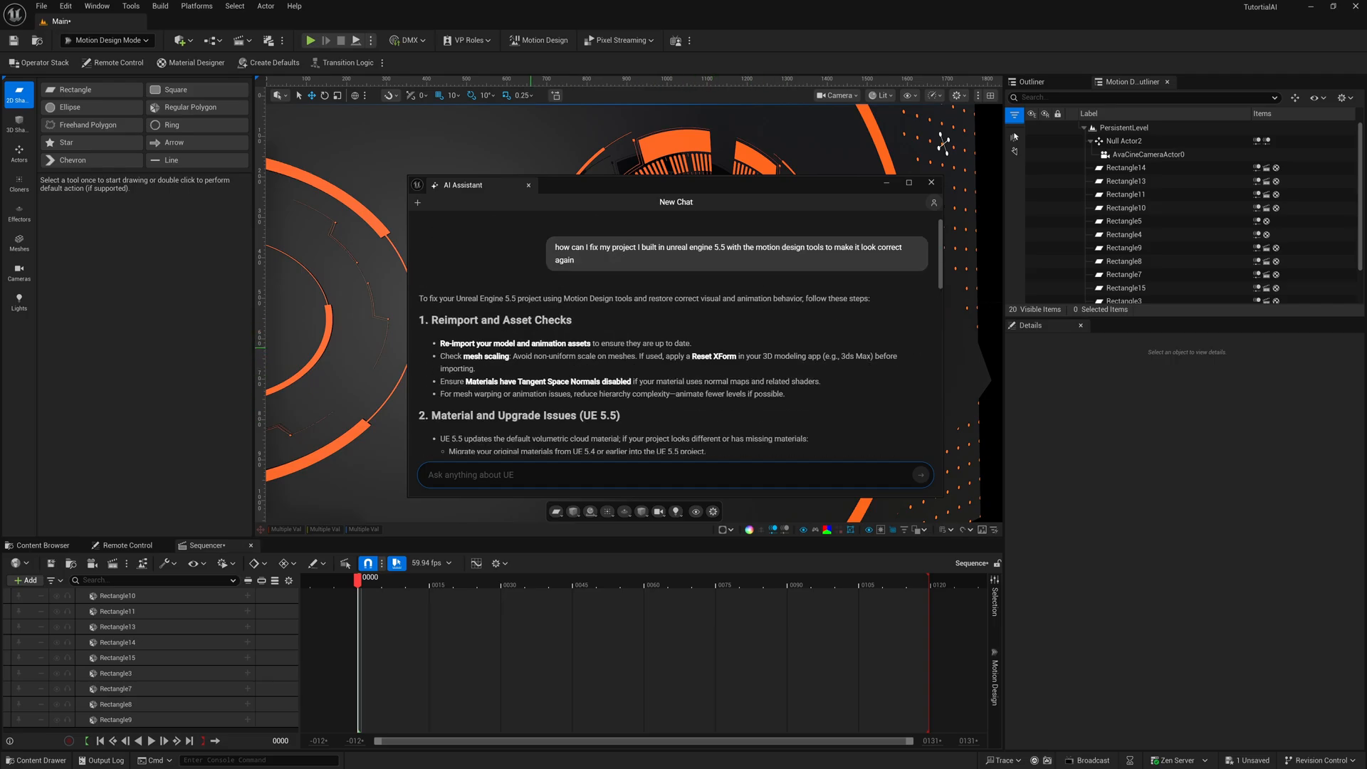
pyautogui.moveTo(501, 333)
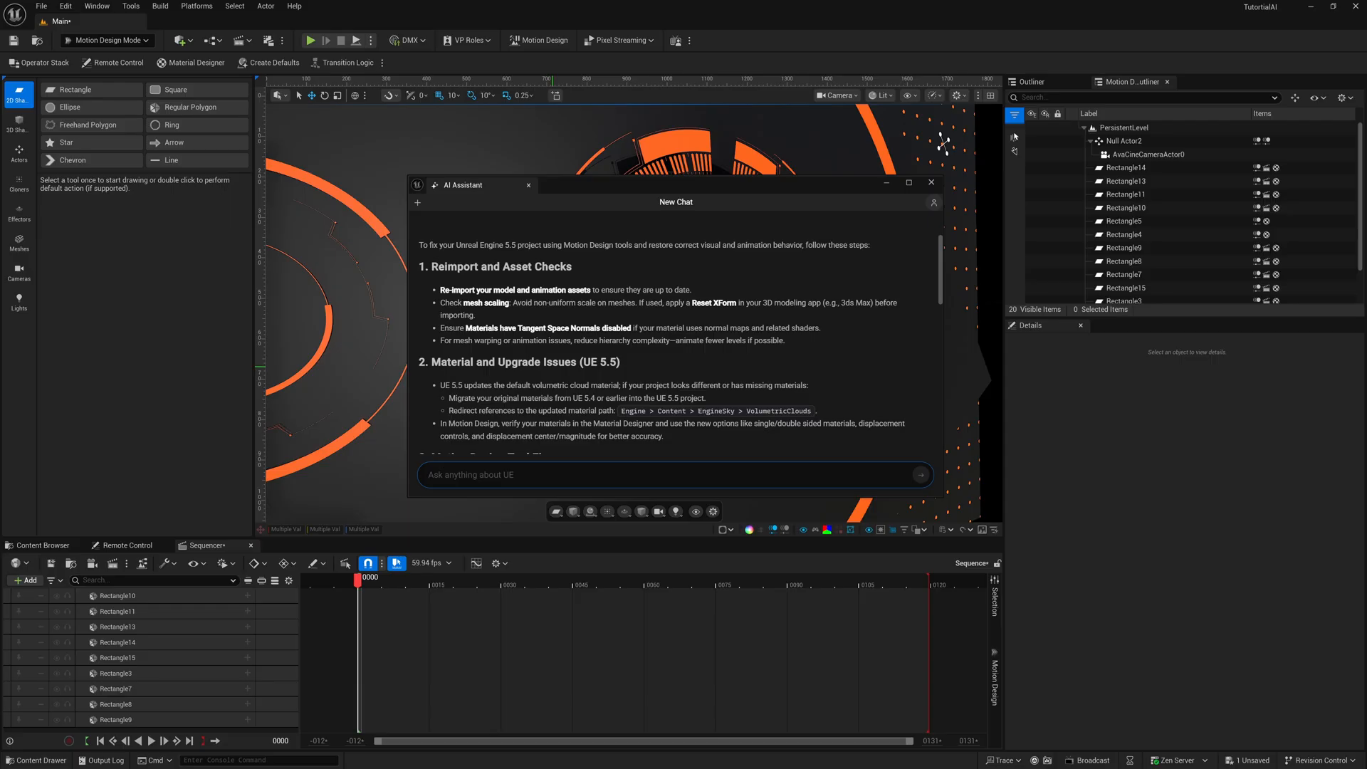
pyautogui.scroll(-3)
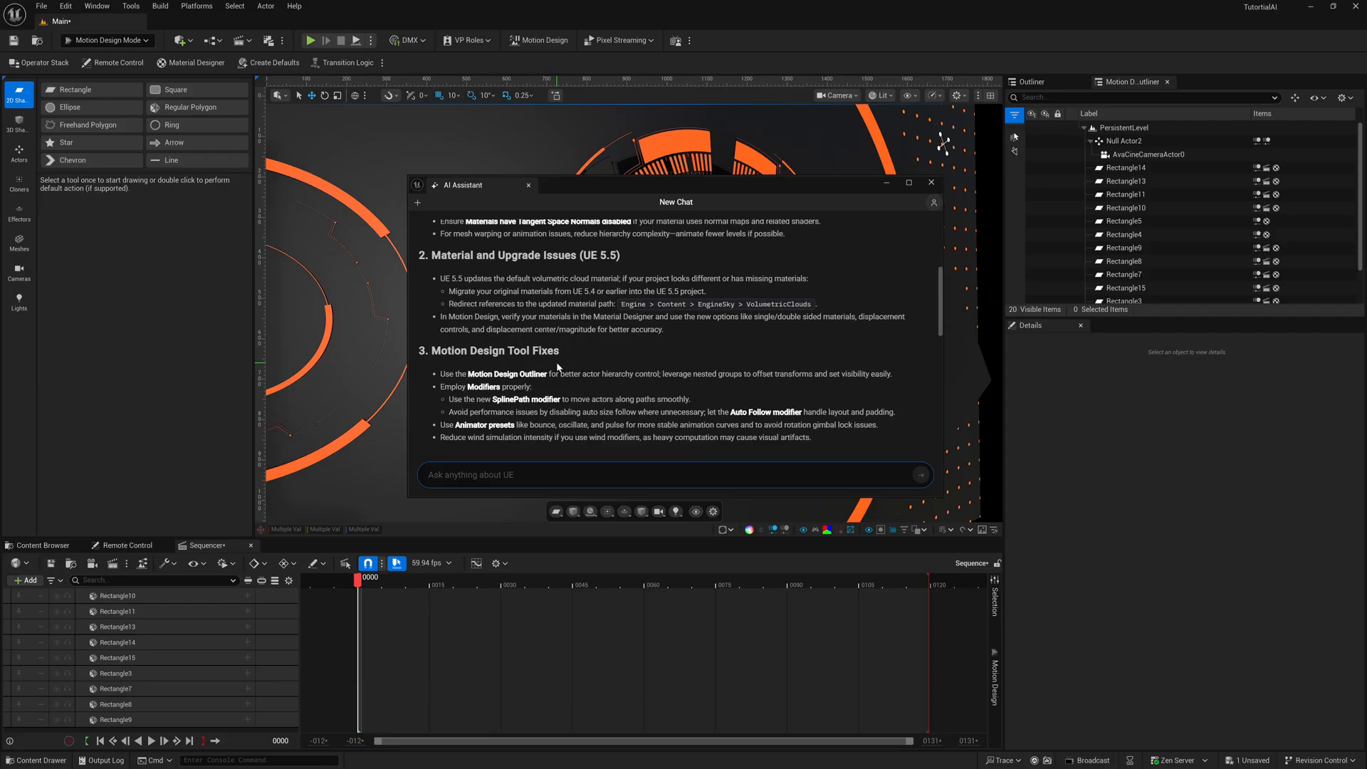
pyautogui.moveTo(592, 340)
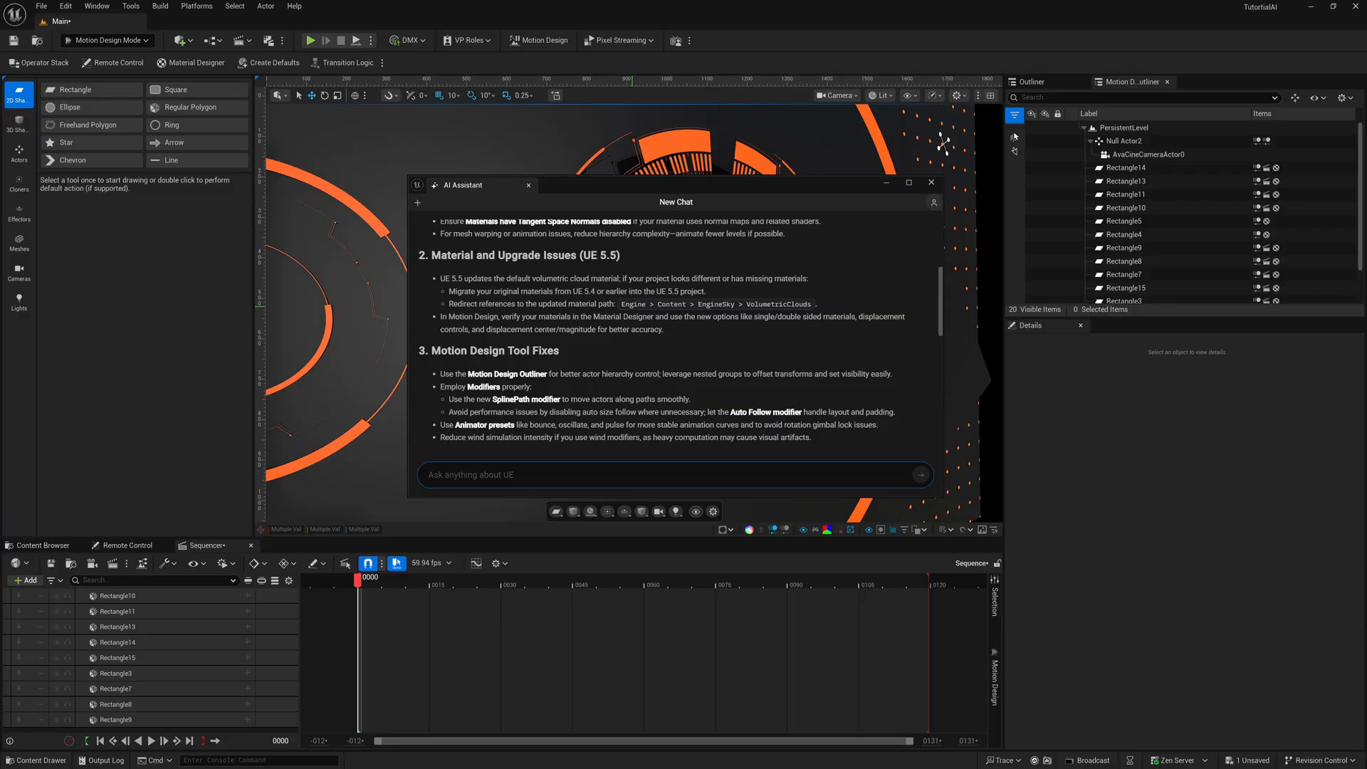
pyautogui.scroll(-3)
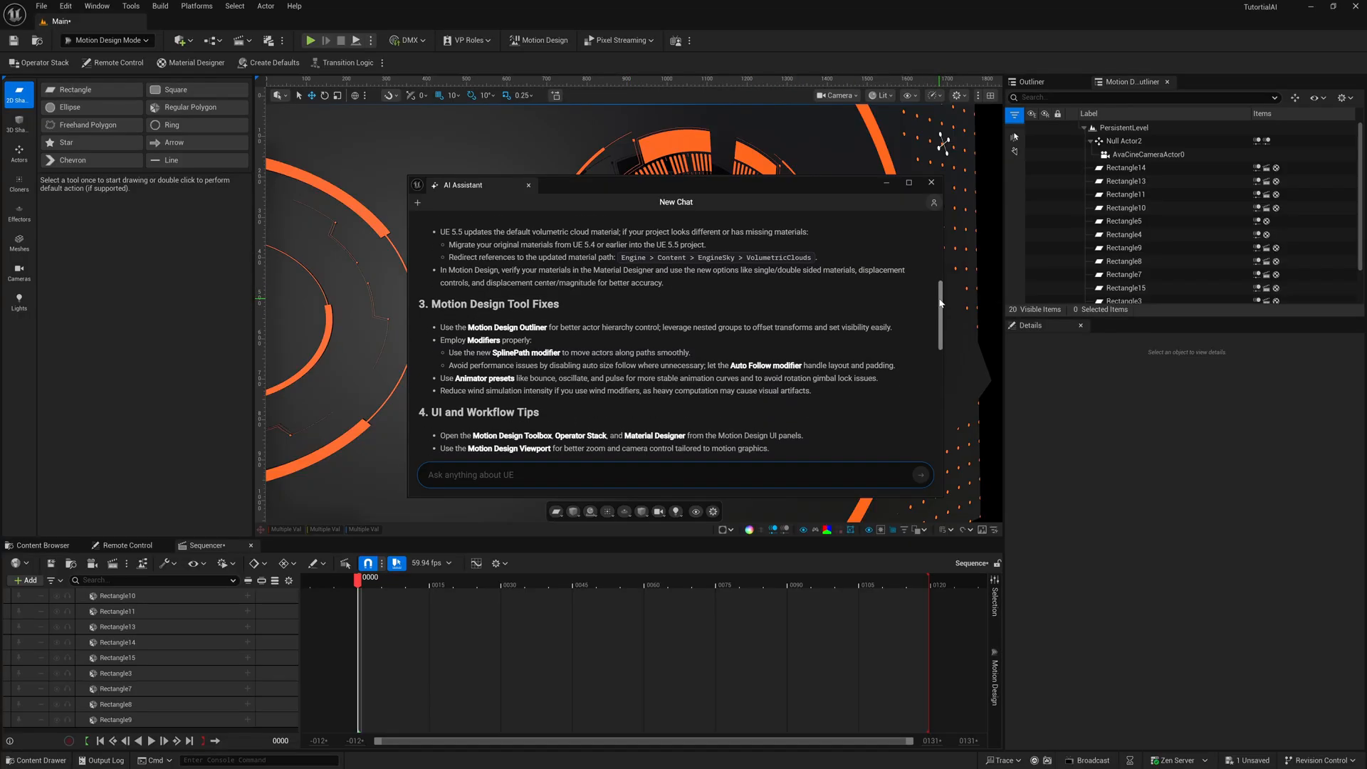
pyautogui.scroll(-3)
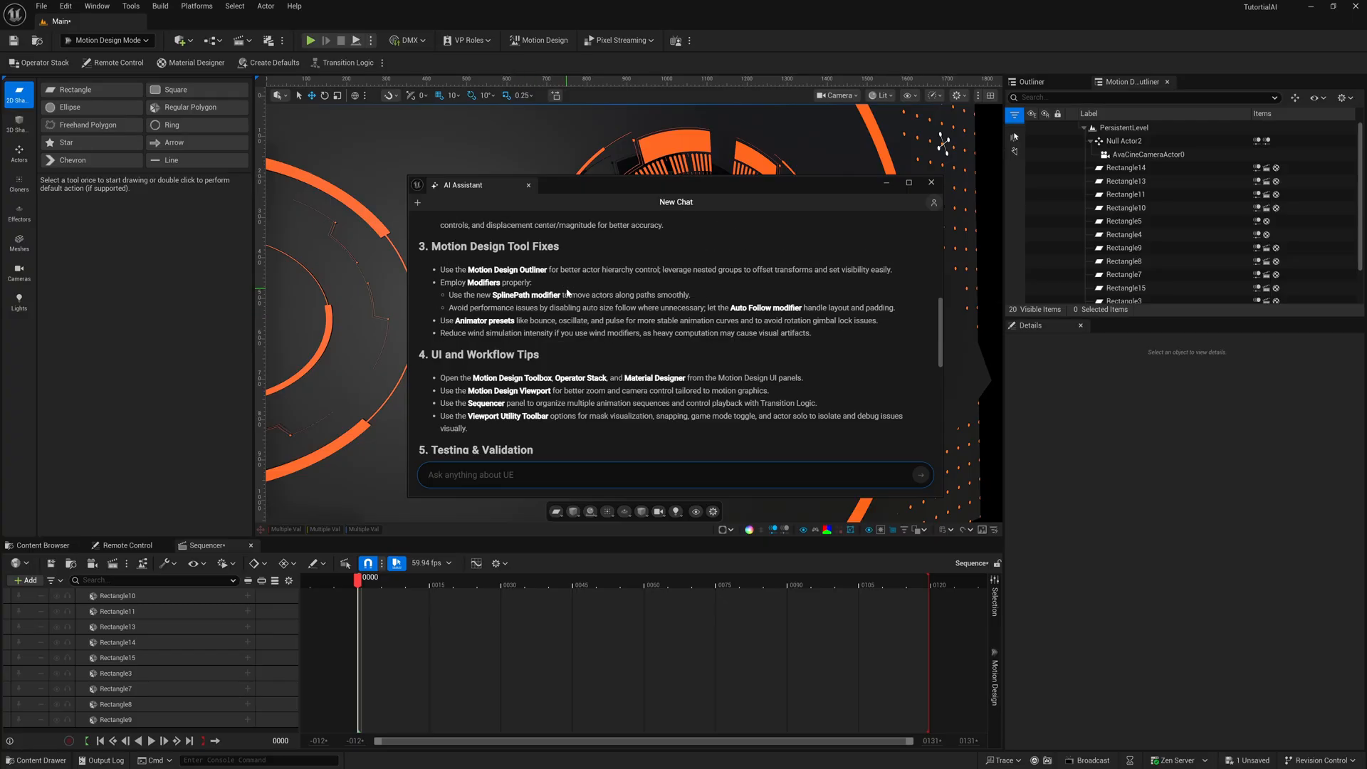
pyautogui.scroll(-3)
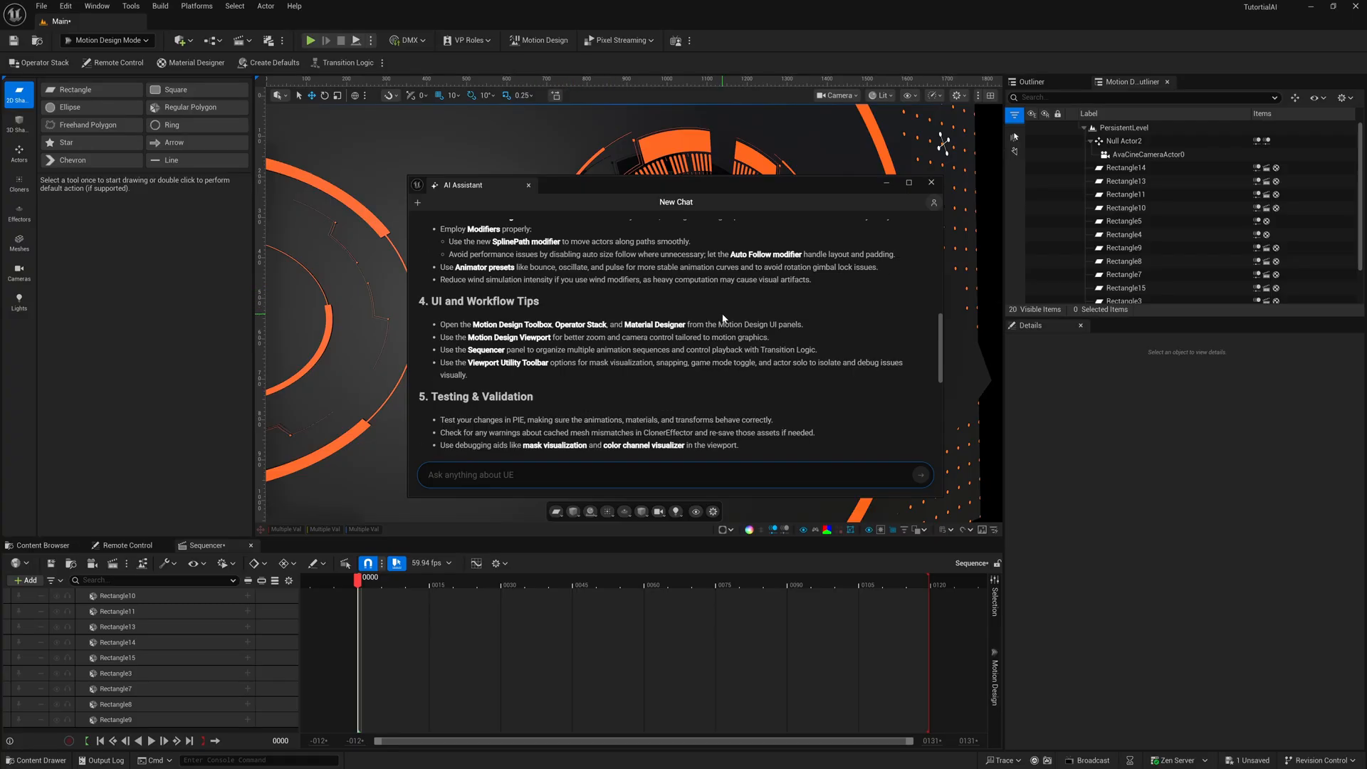
pyautogui.scroll(-3)
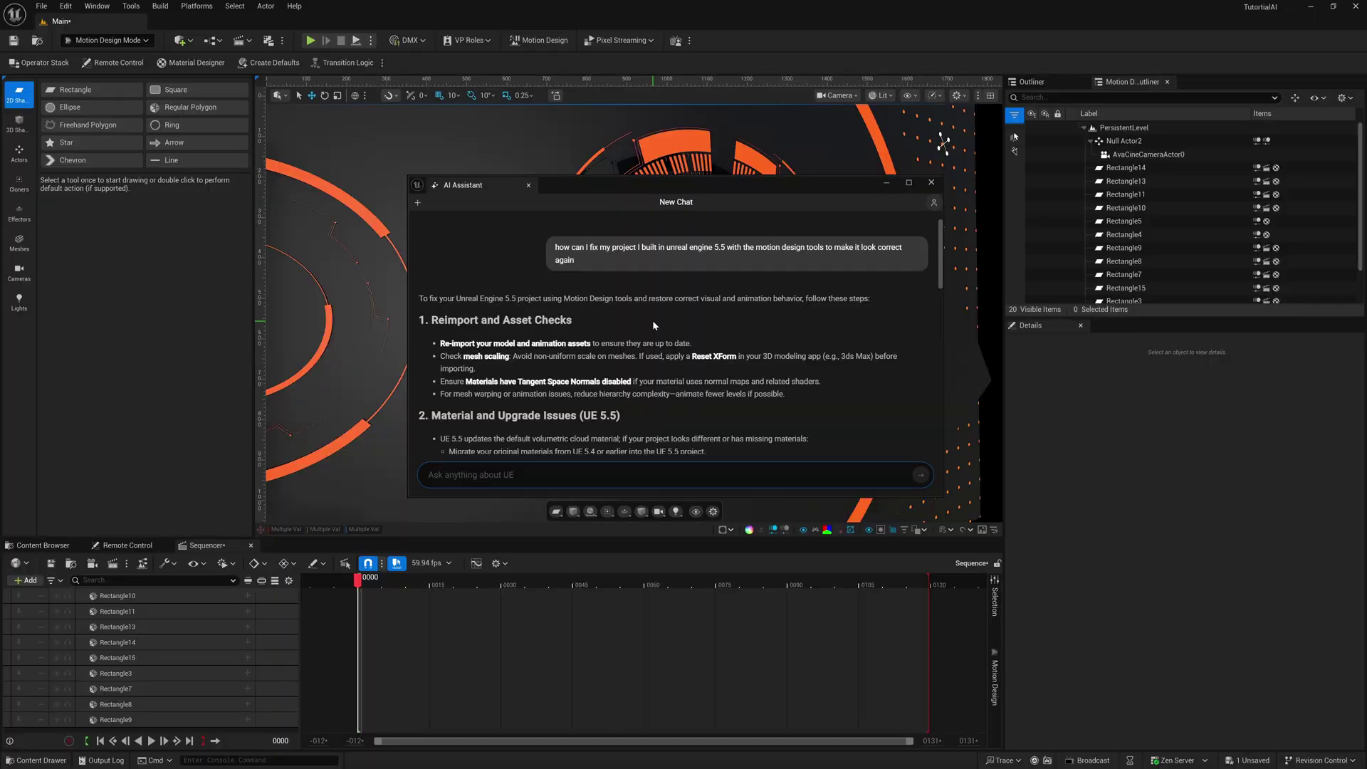
# Enlarge the chat window and scroll to the 'You might find these useful' resource links
pyautogui.moveTo(675, 183); pyautogui.dragTo(708, 366)
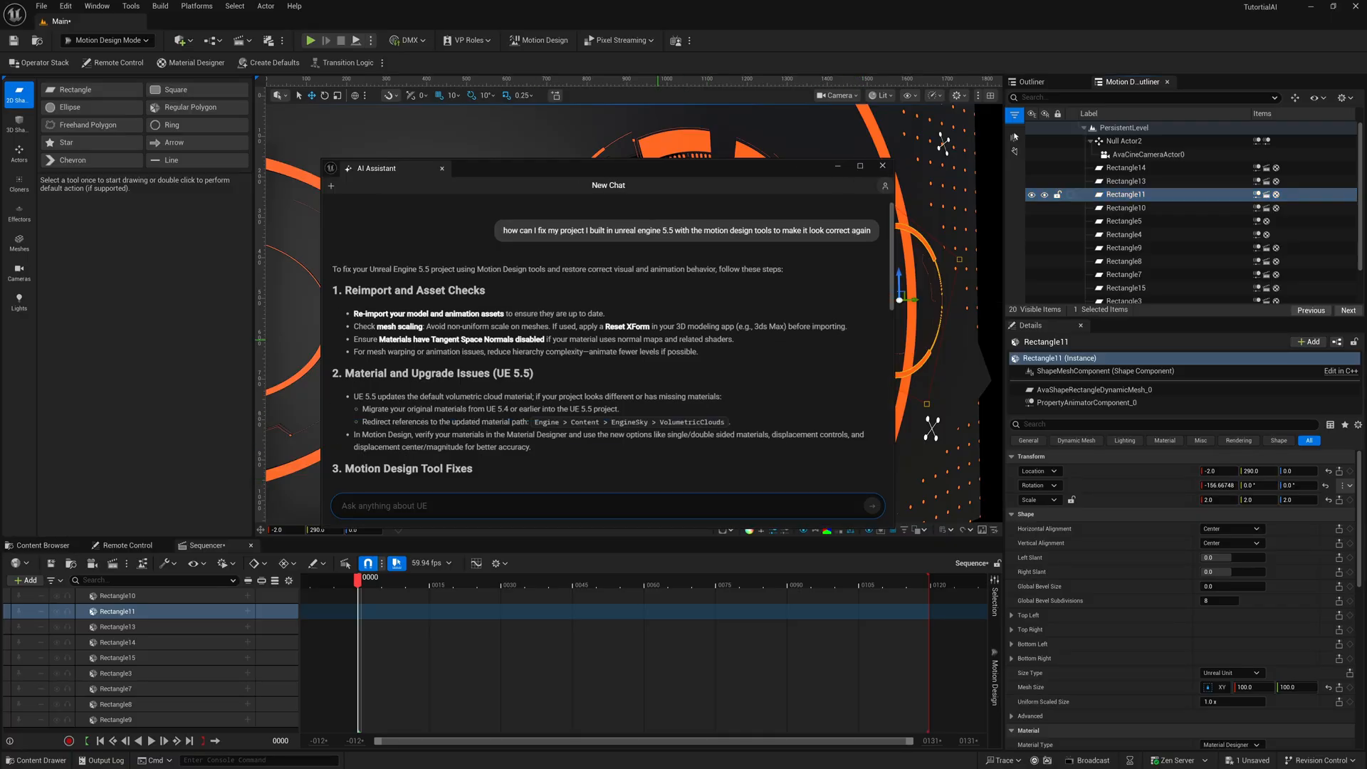
pyautogui.moveTo(620, 414)
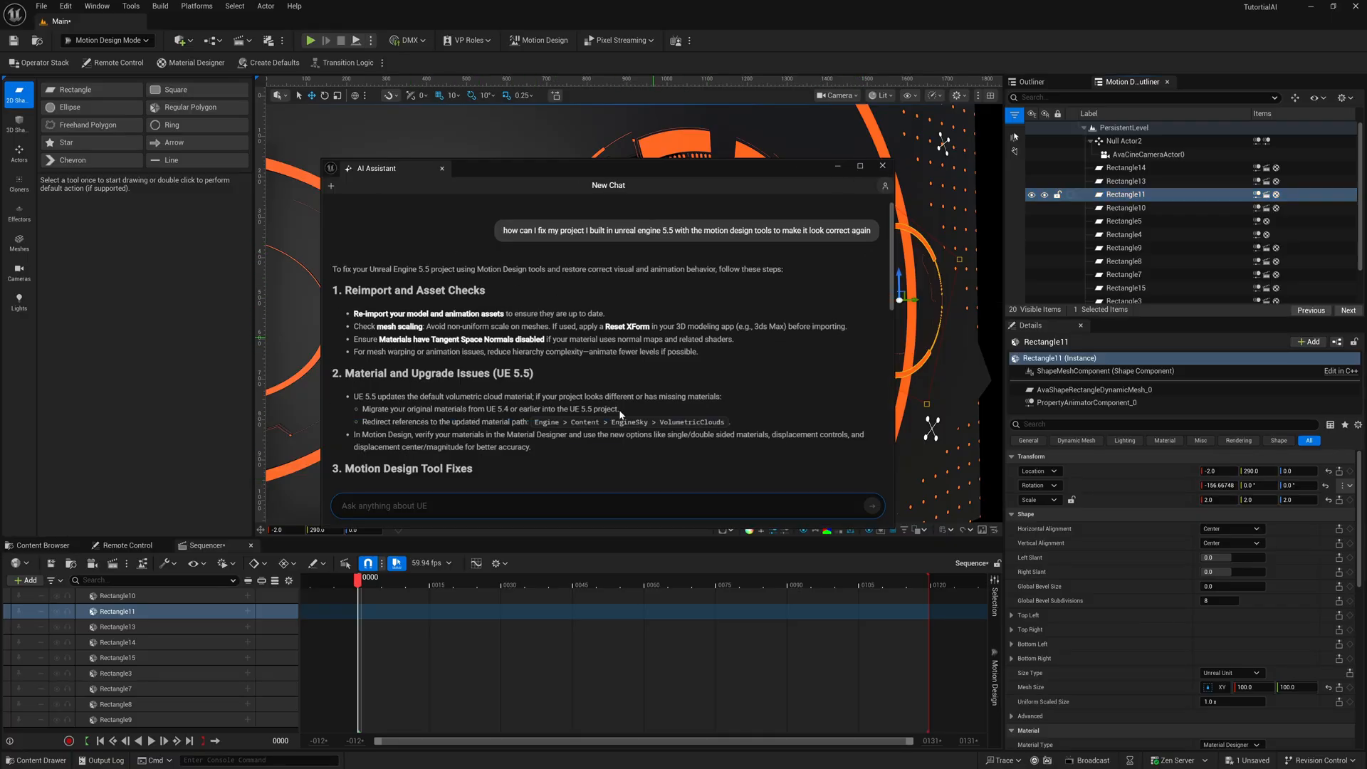
pyautogui.scroll(-3)
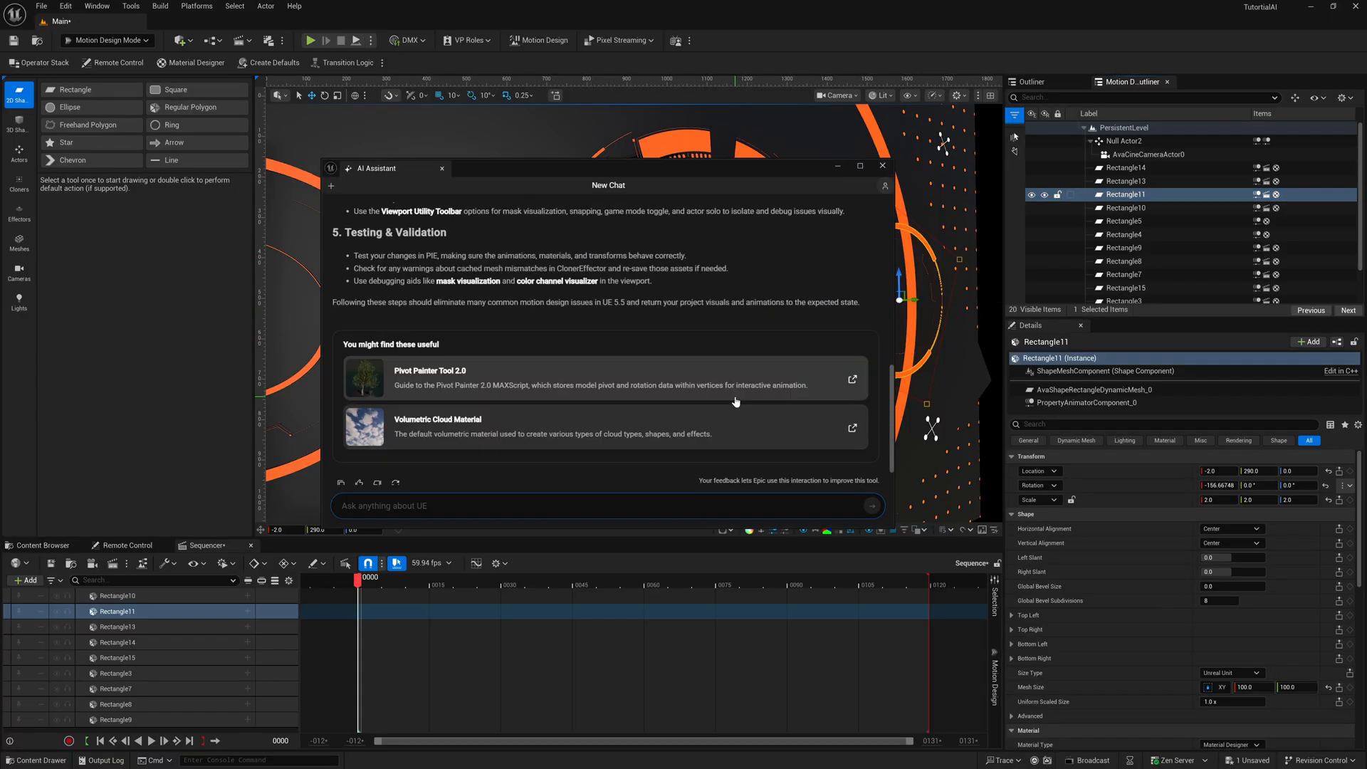